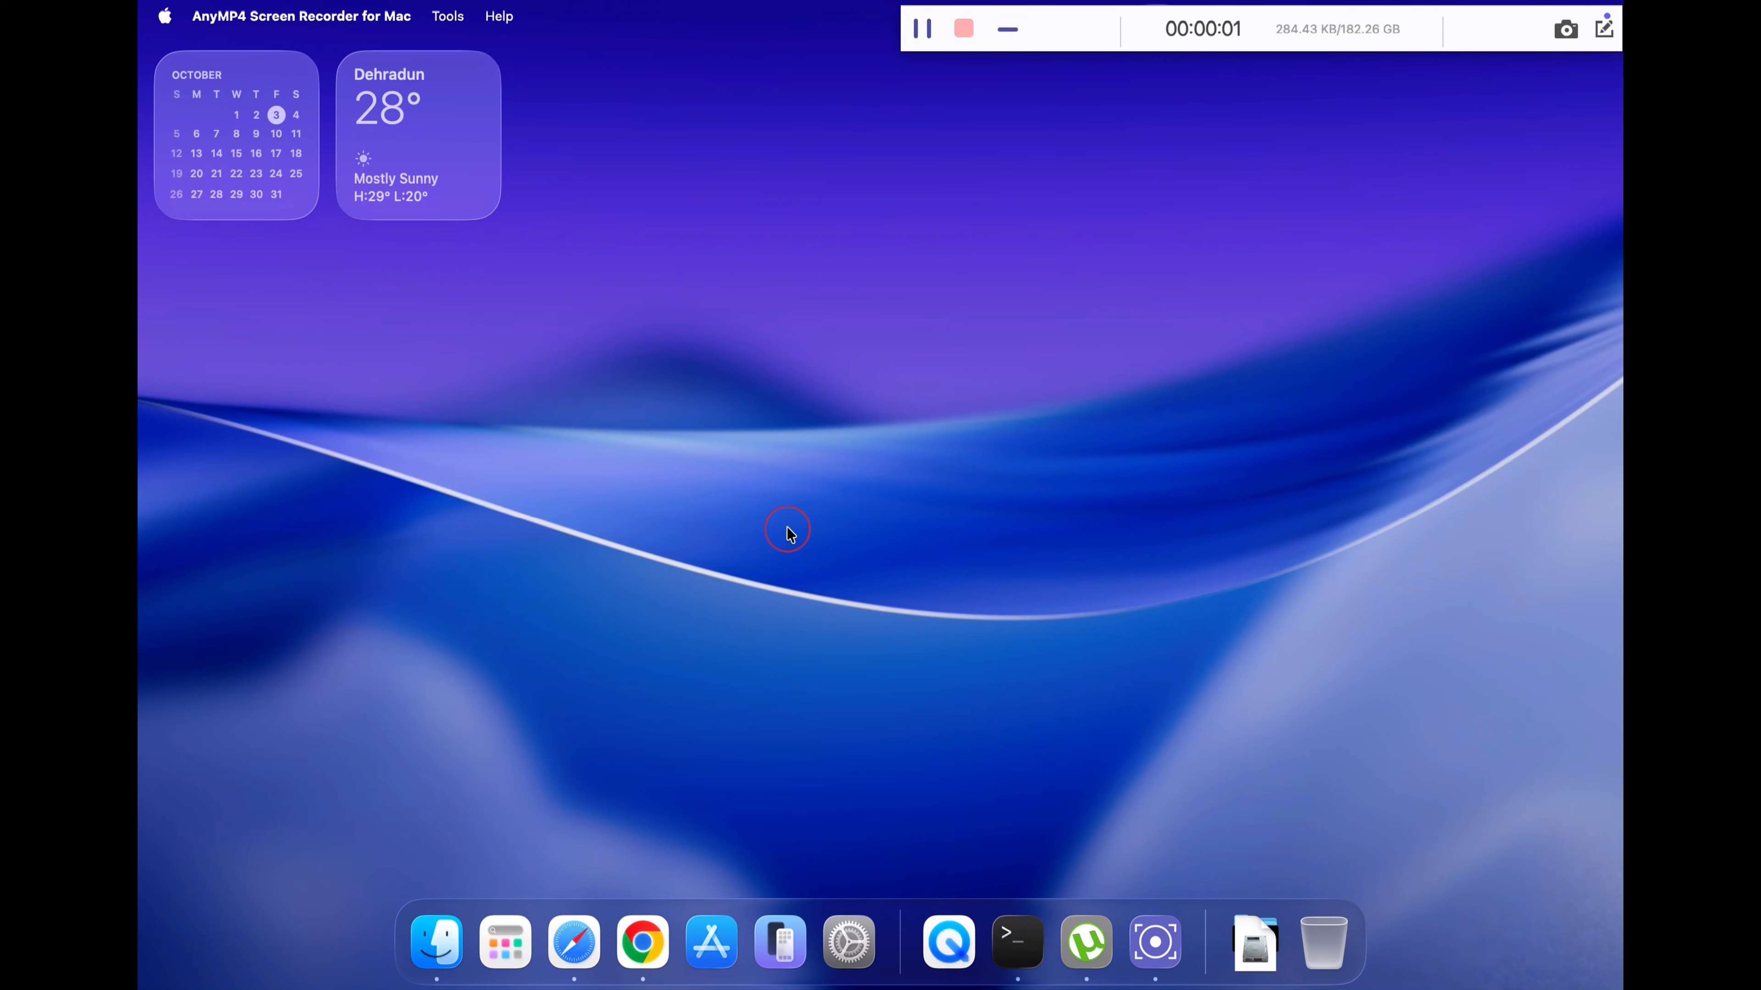
Browse the built-in Apps launcher grid, then switch to Chrome with the Launchie releases page.
left_click(504, 941)
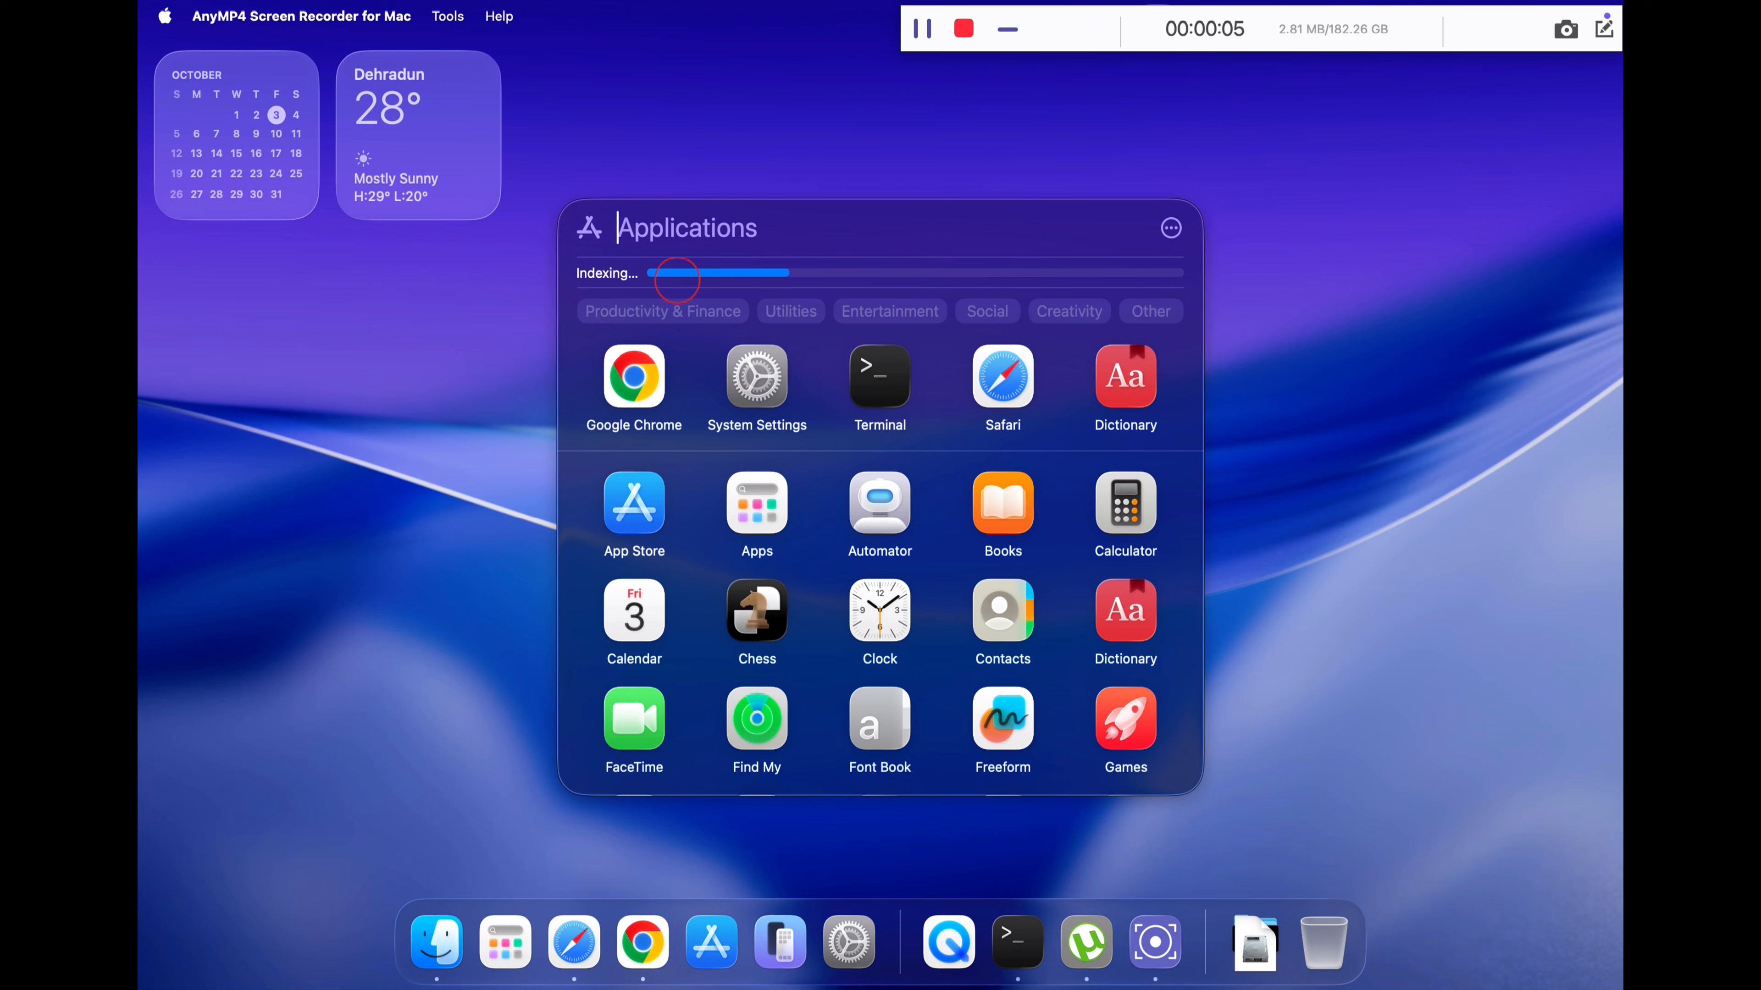
scroll("down", 3)
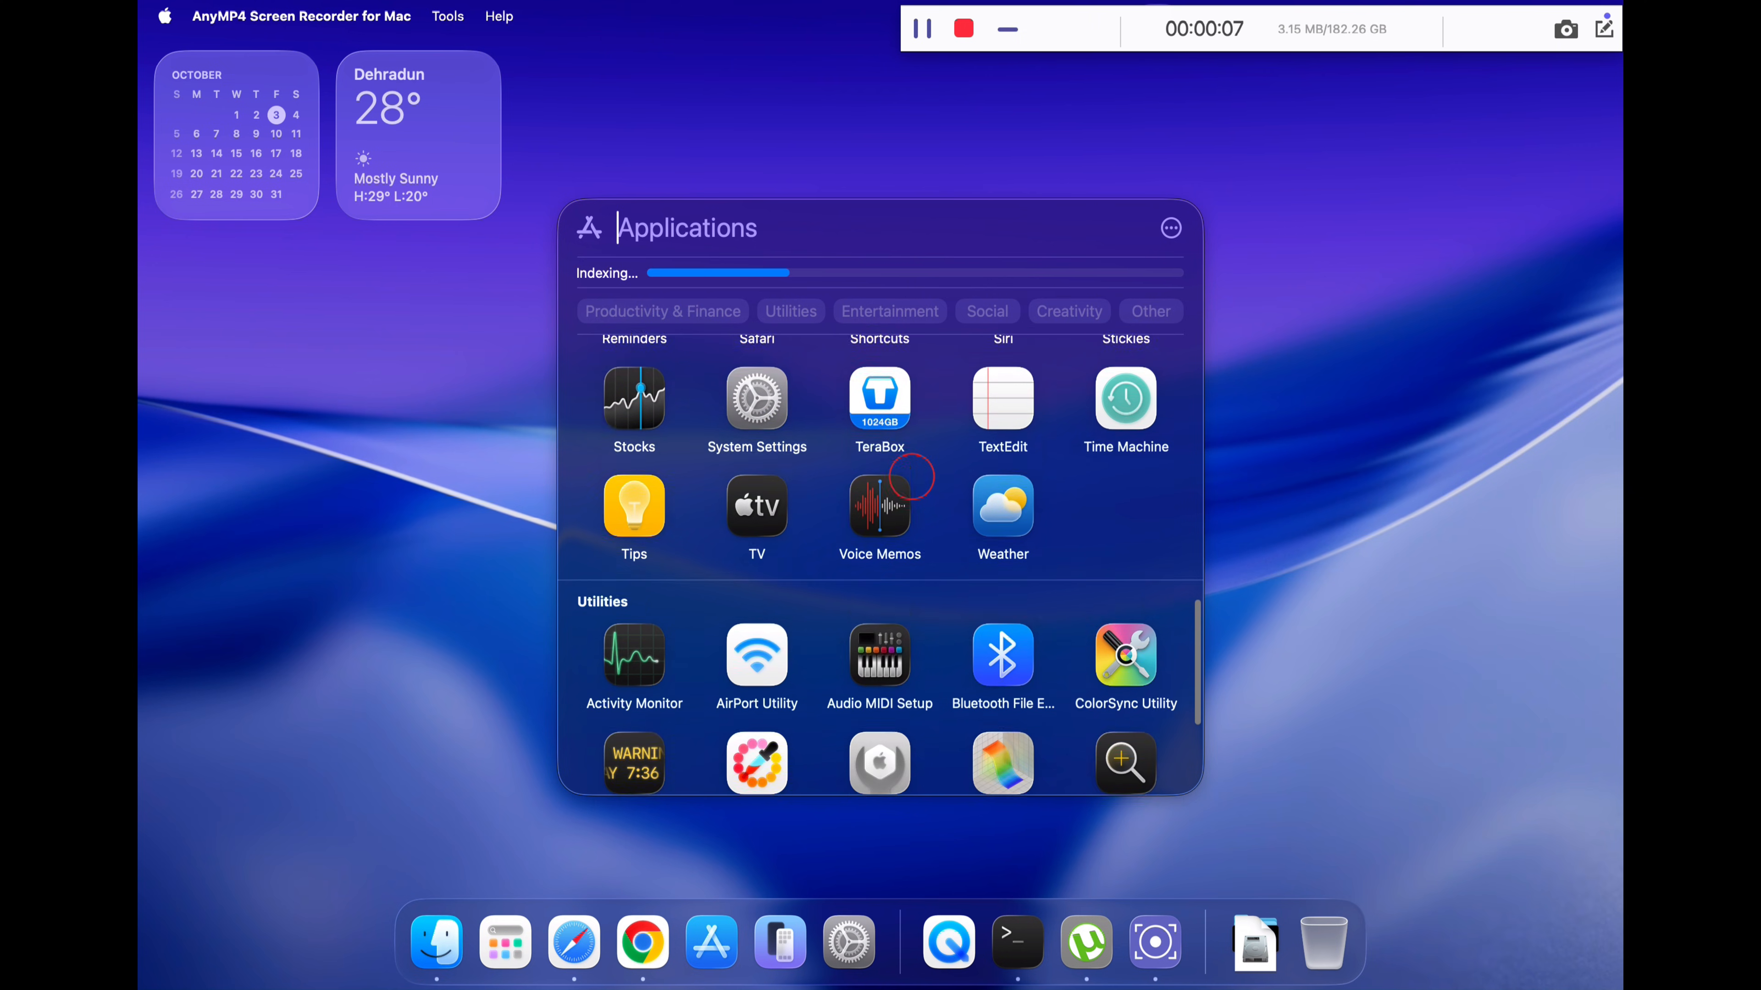
scroll("down", 3)
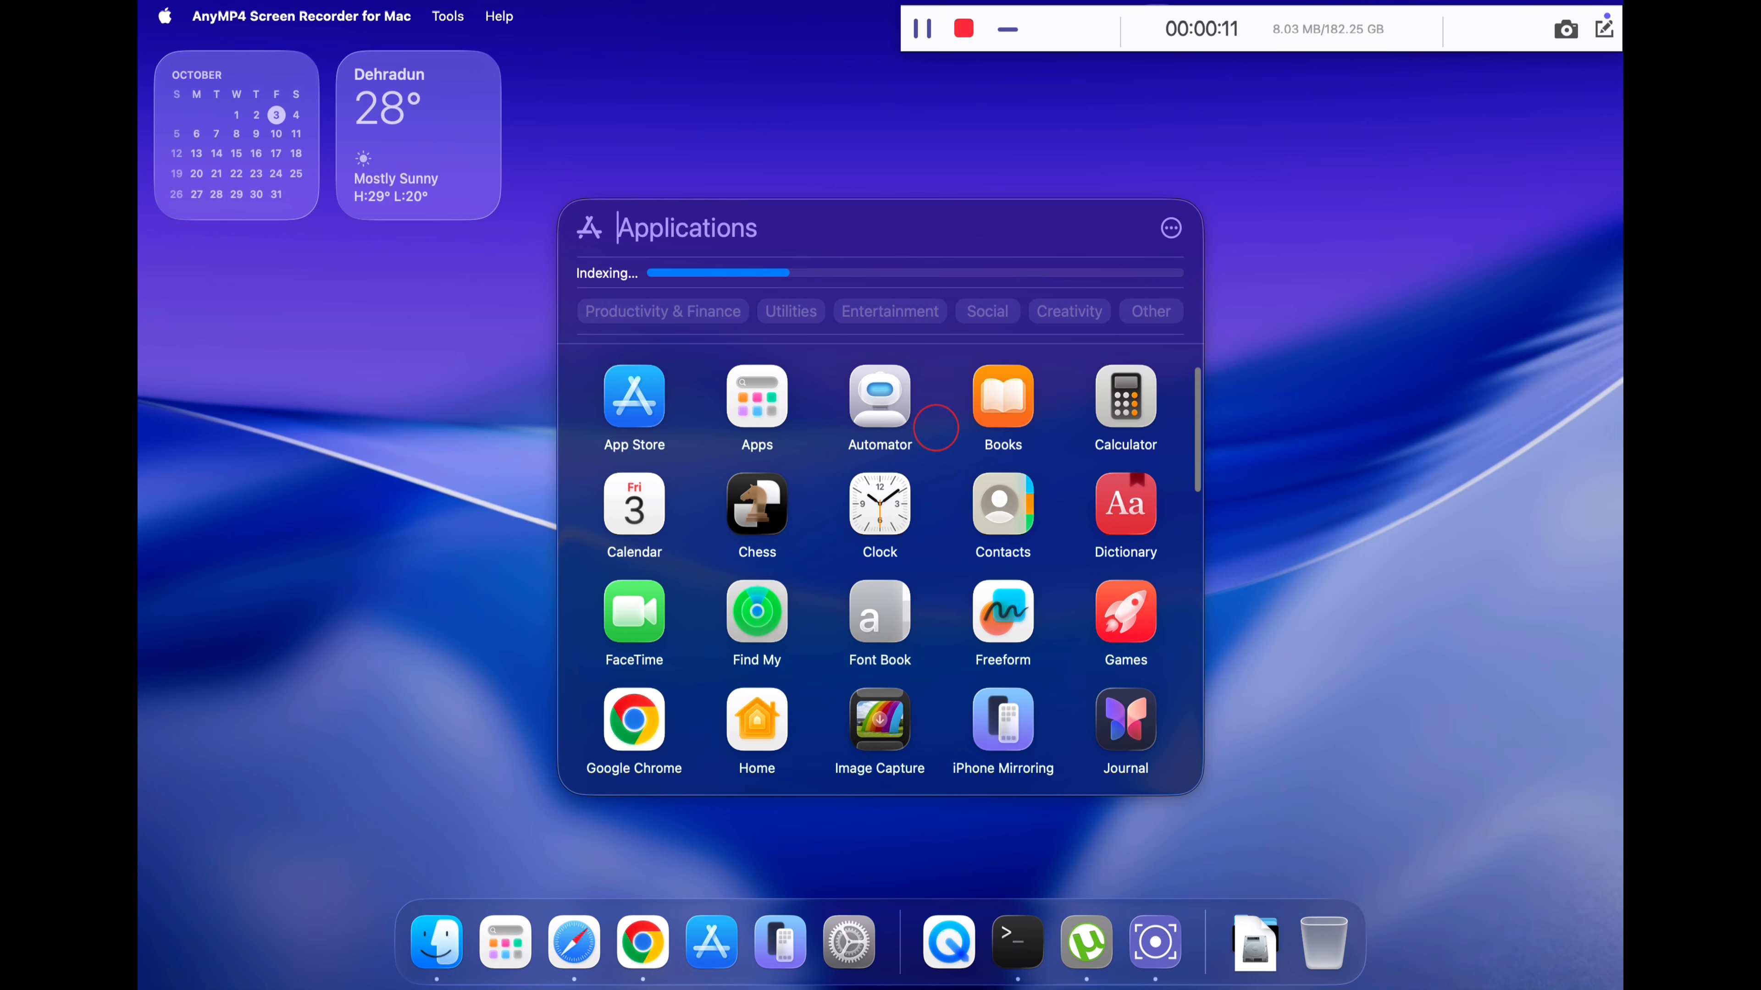
mouse_move(912, 519)
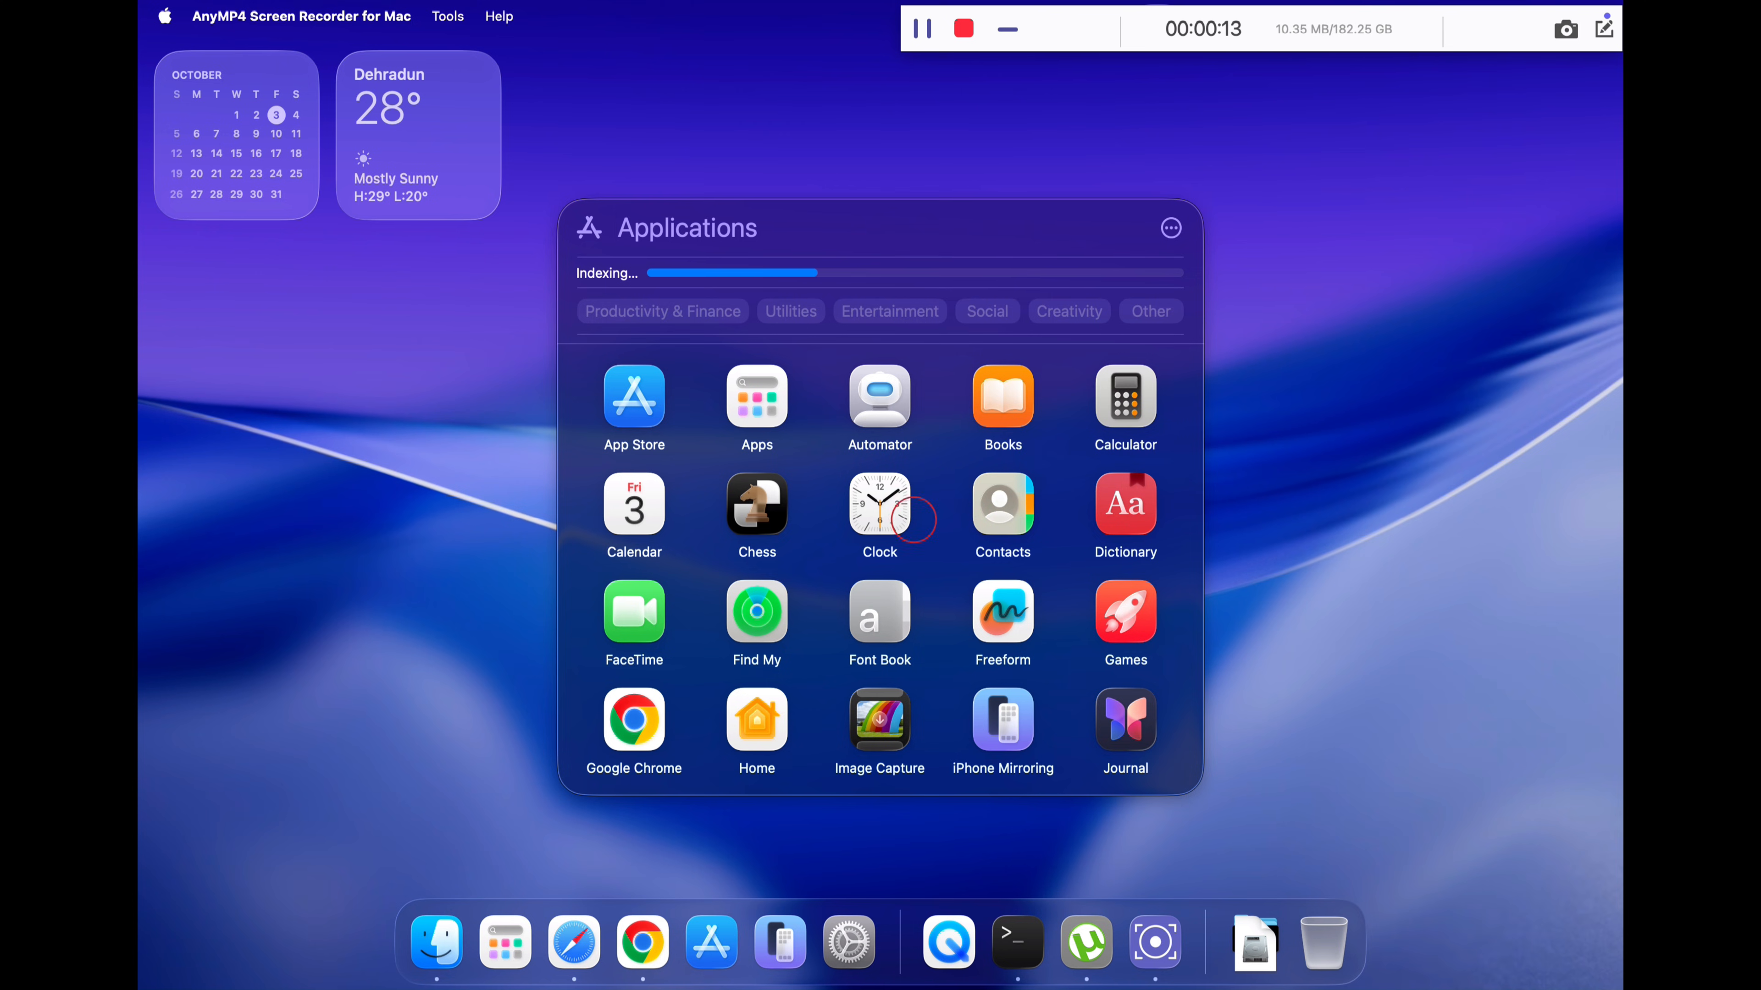
left_click(1170, 228)
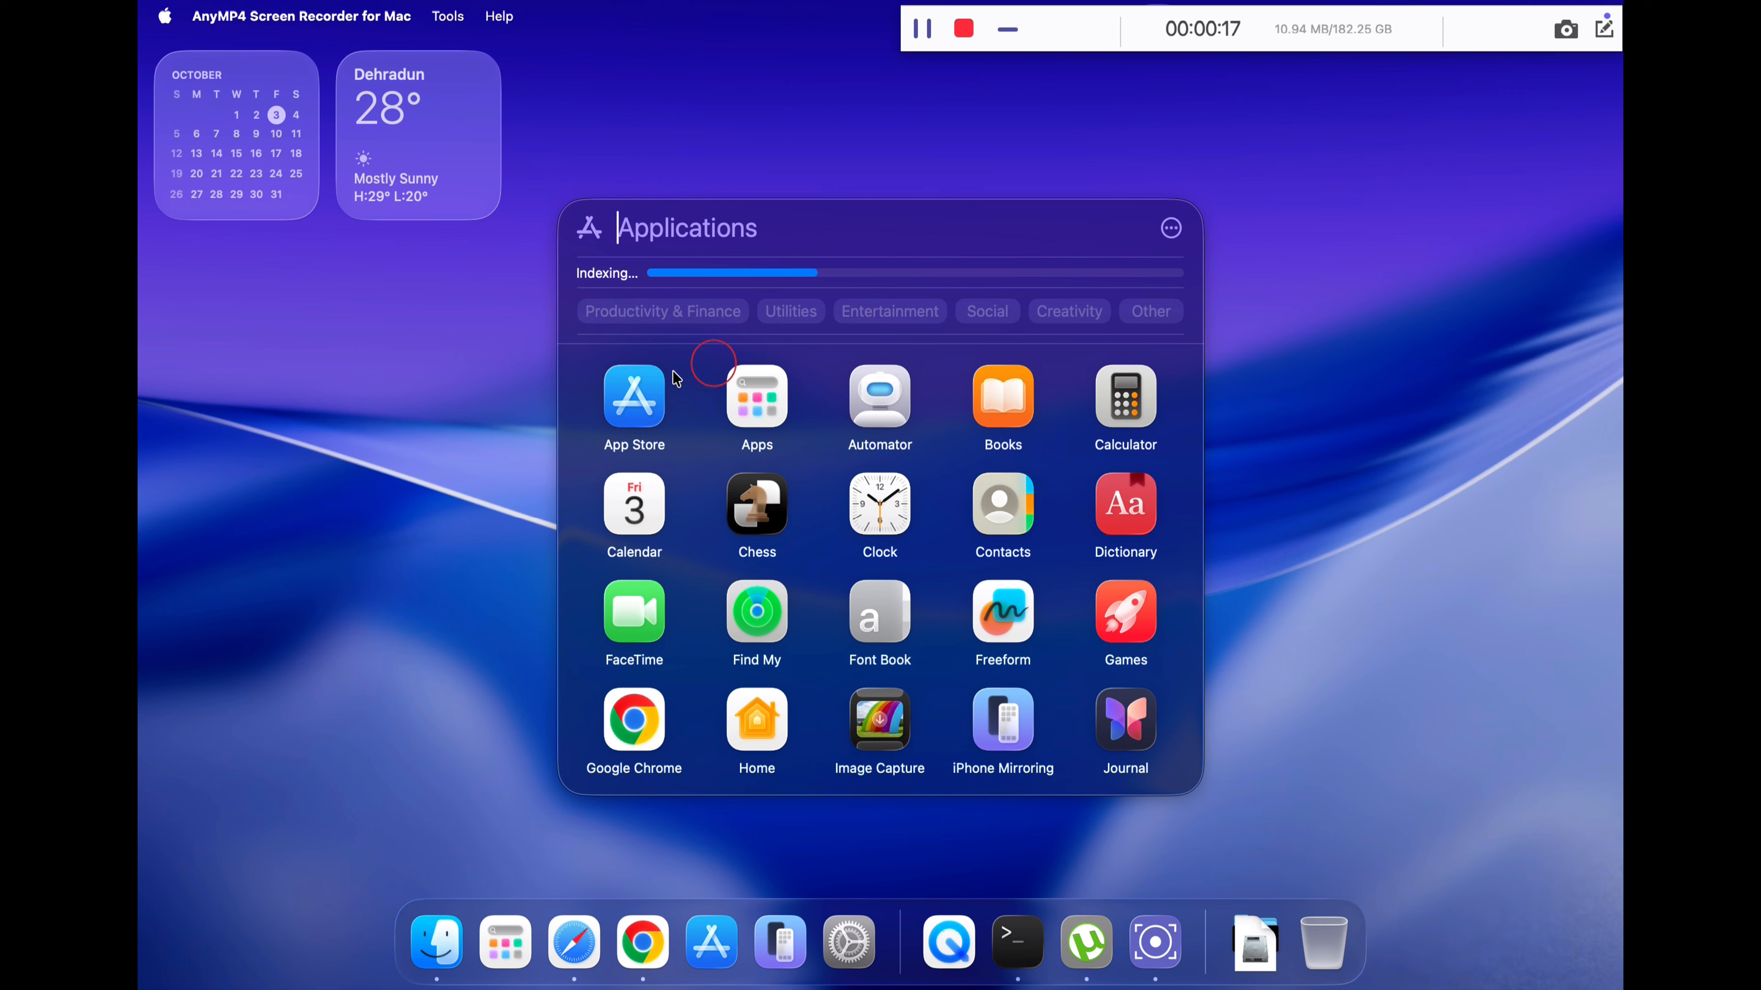
mouse_move(413, 550)
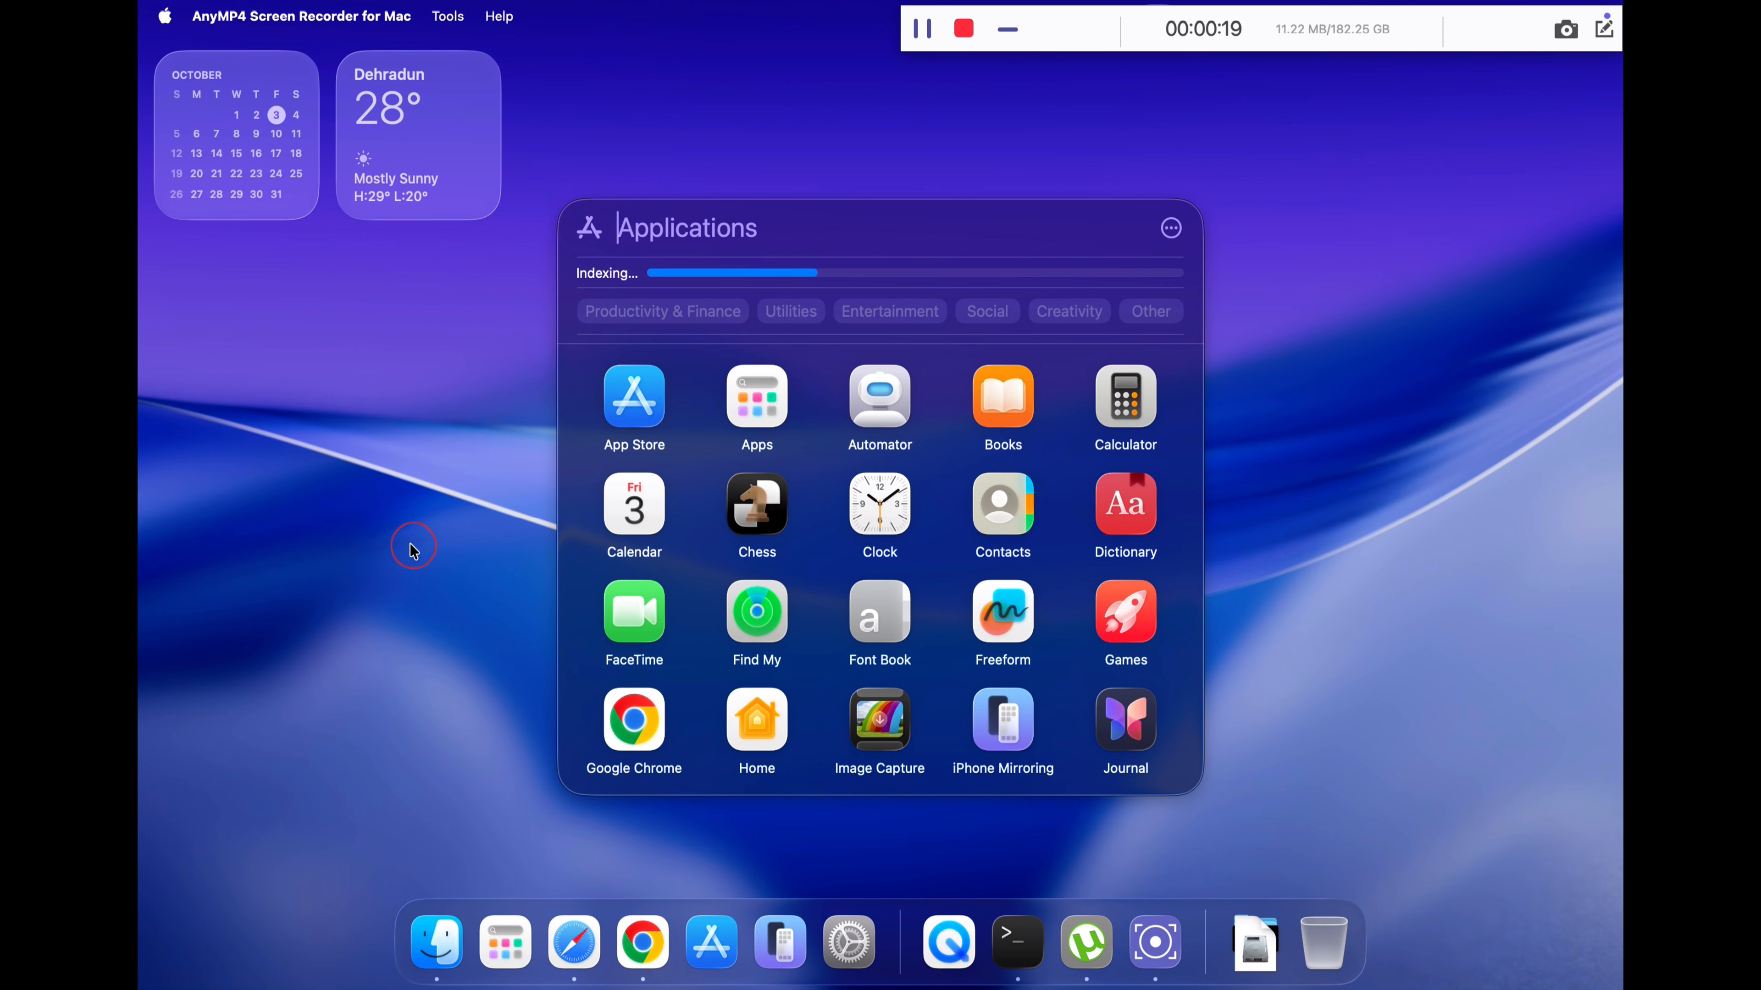
left_click(641, 942)
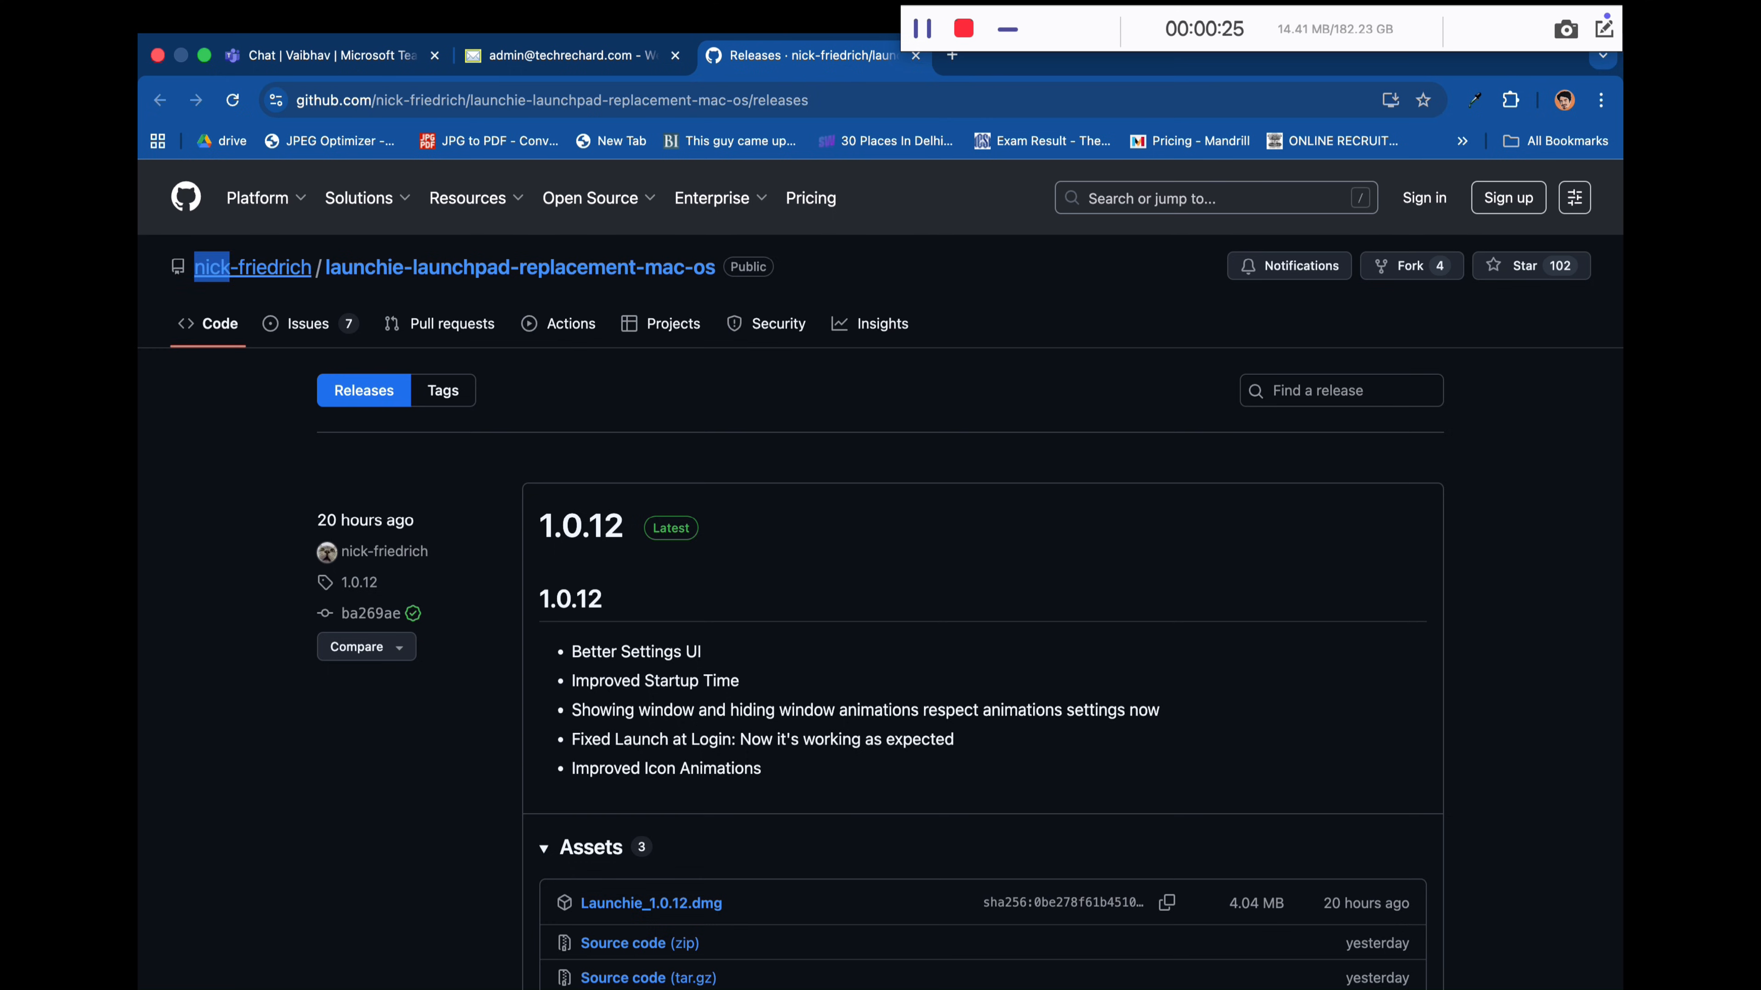
mouse_move(466, 306)
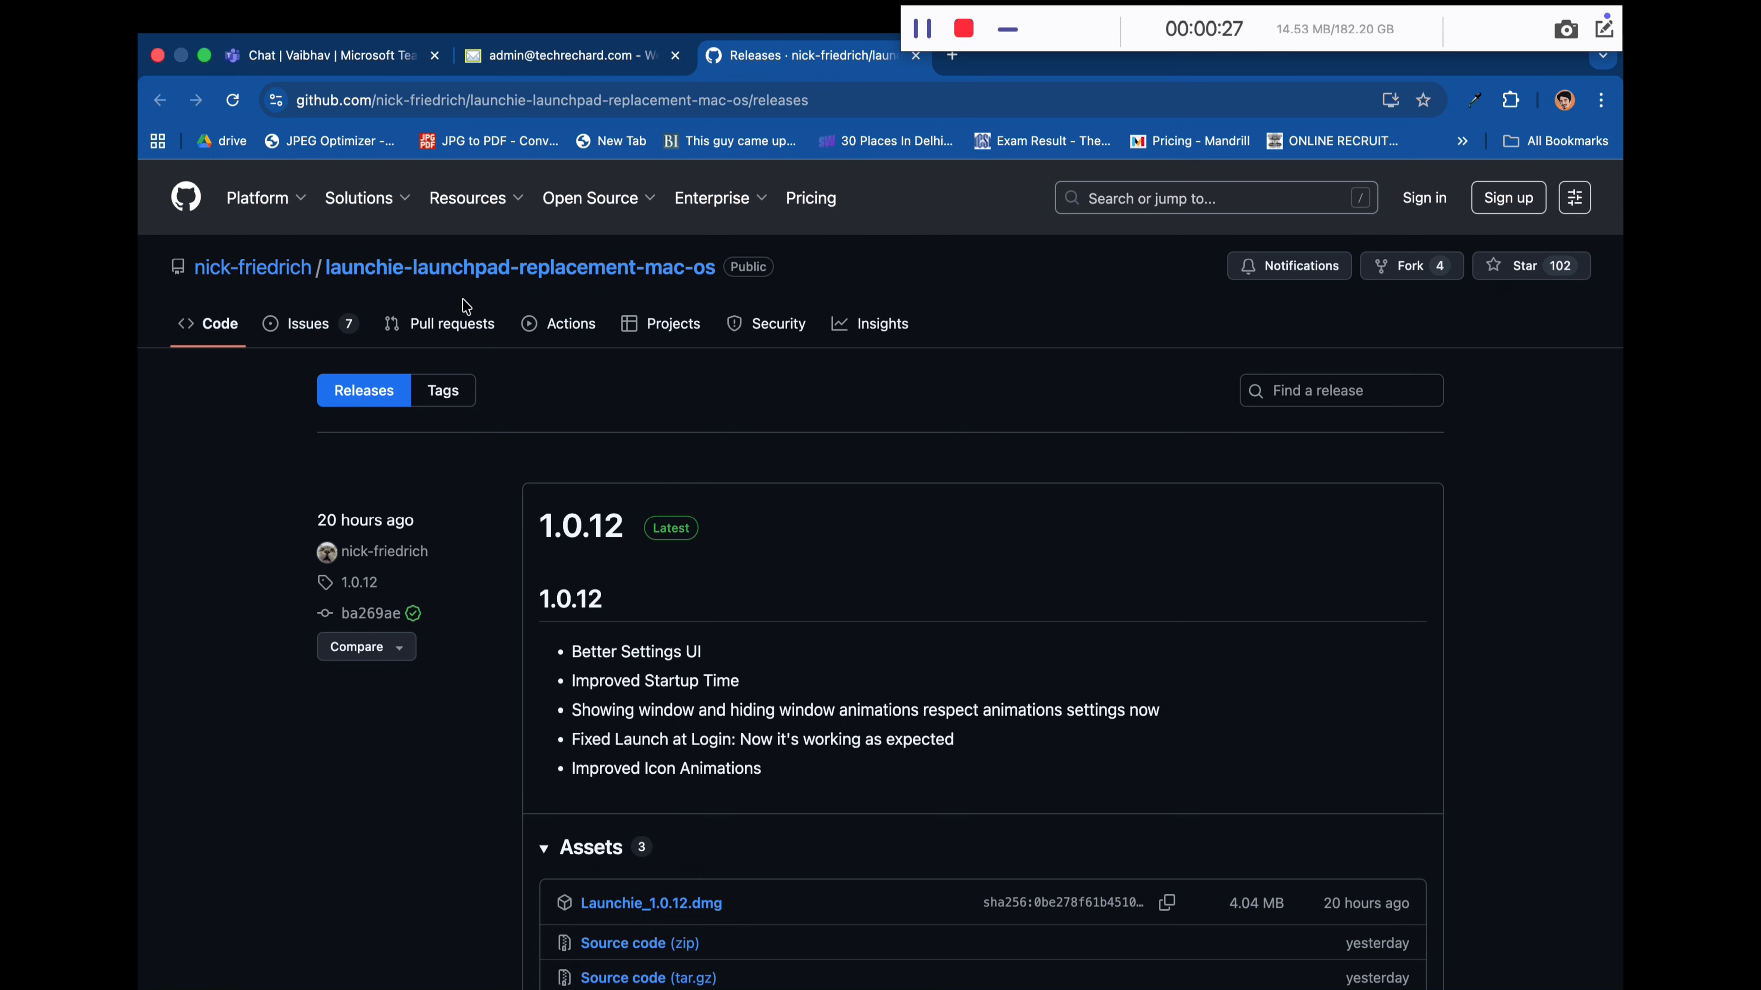
Download Launchie_1.0.12.dmg from the release Assets and save it to Downloads.
scroll("down", 3)
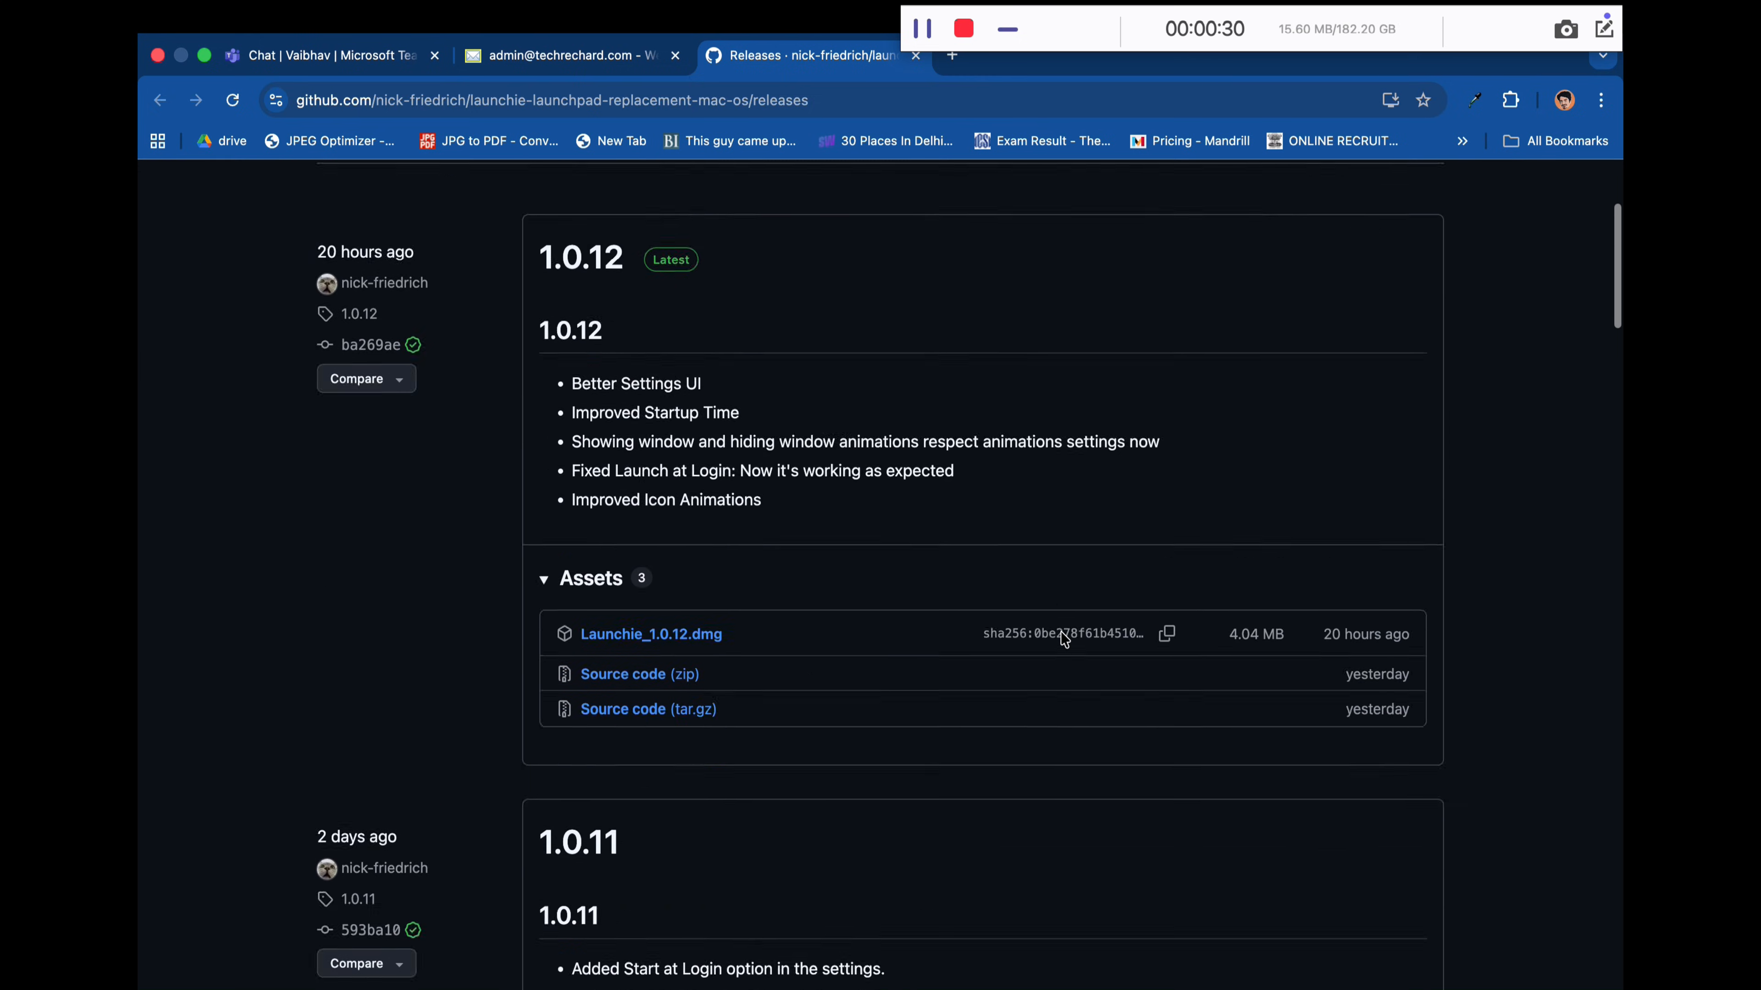
scroll("down", 3)
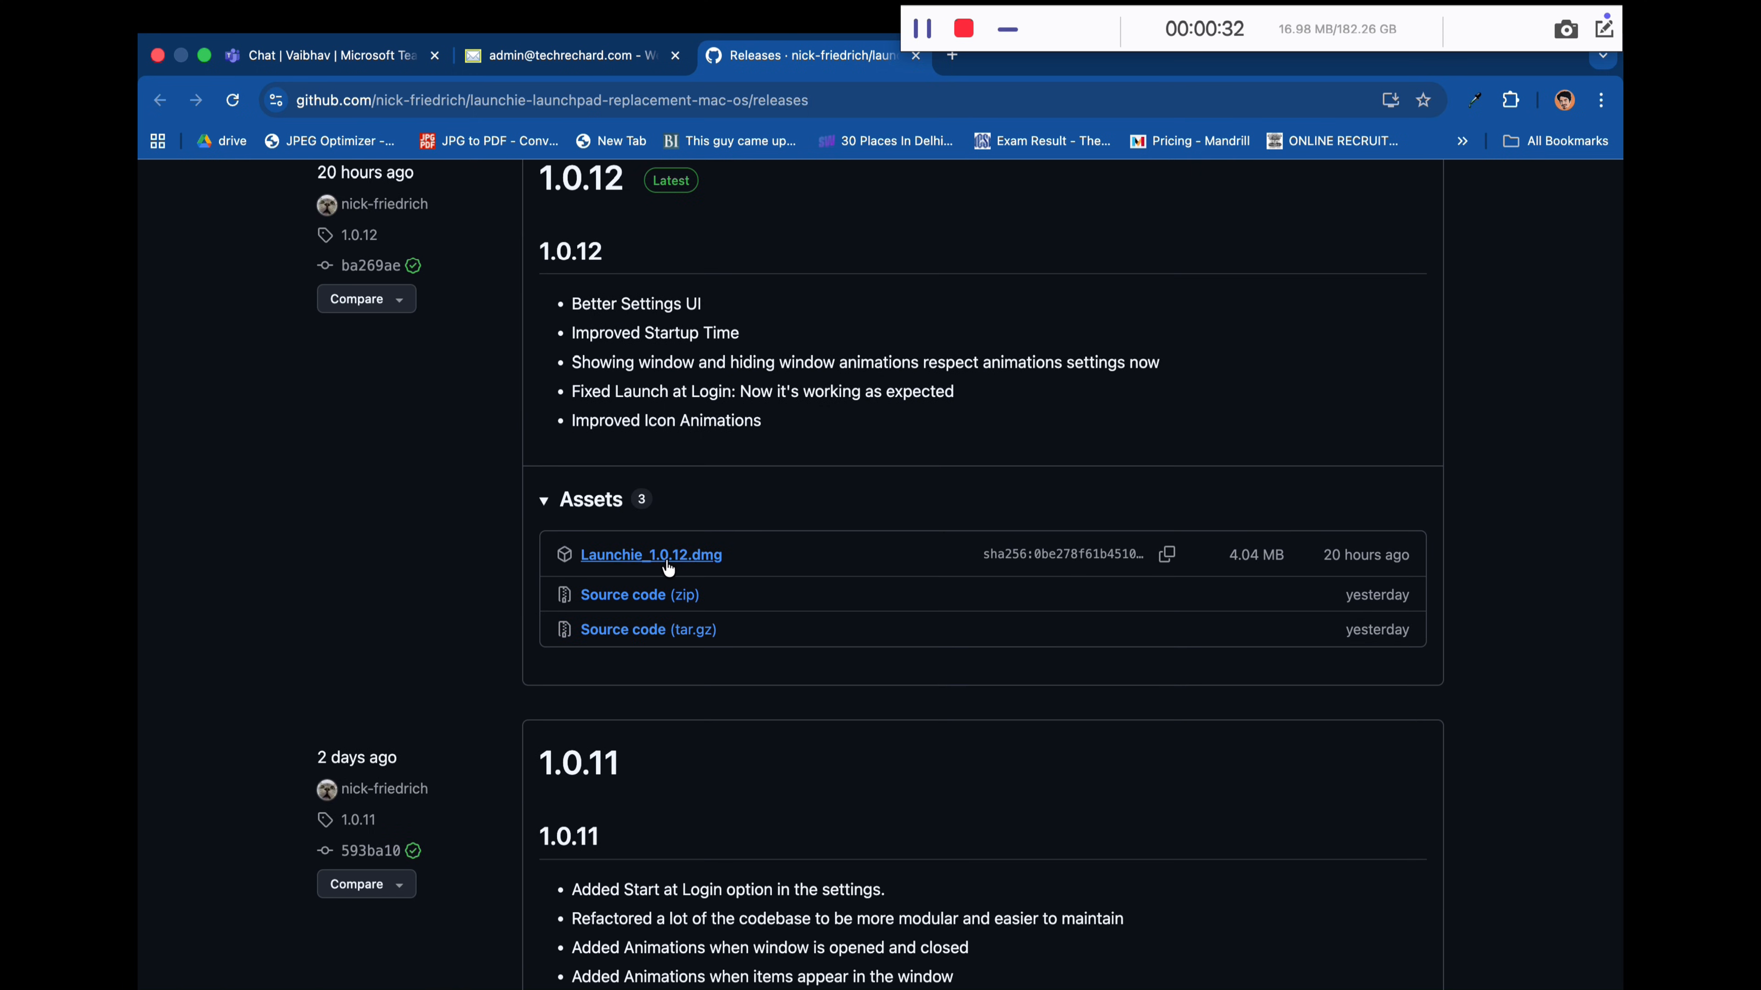
left_click(650, 555)
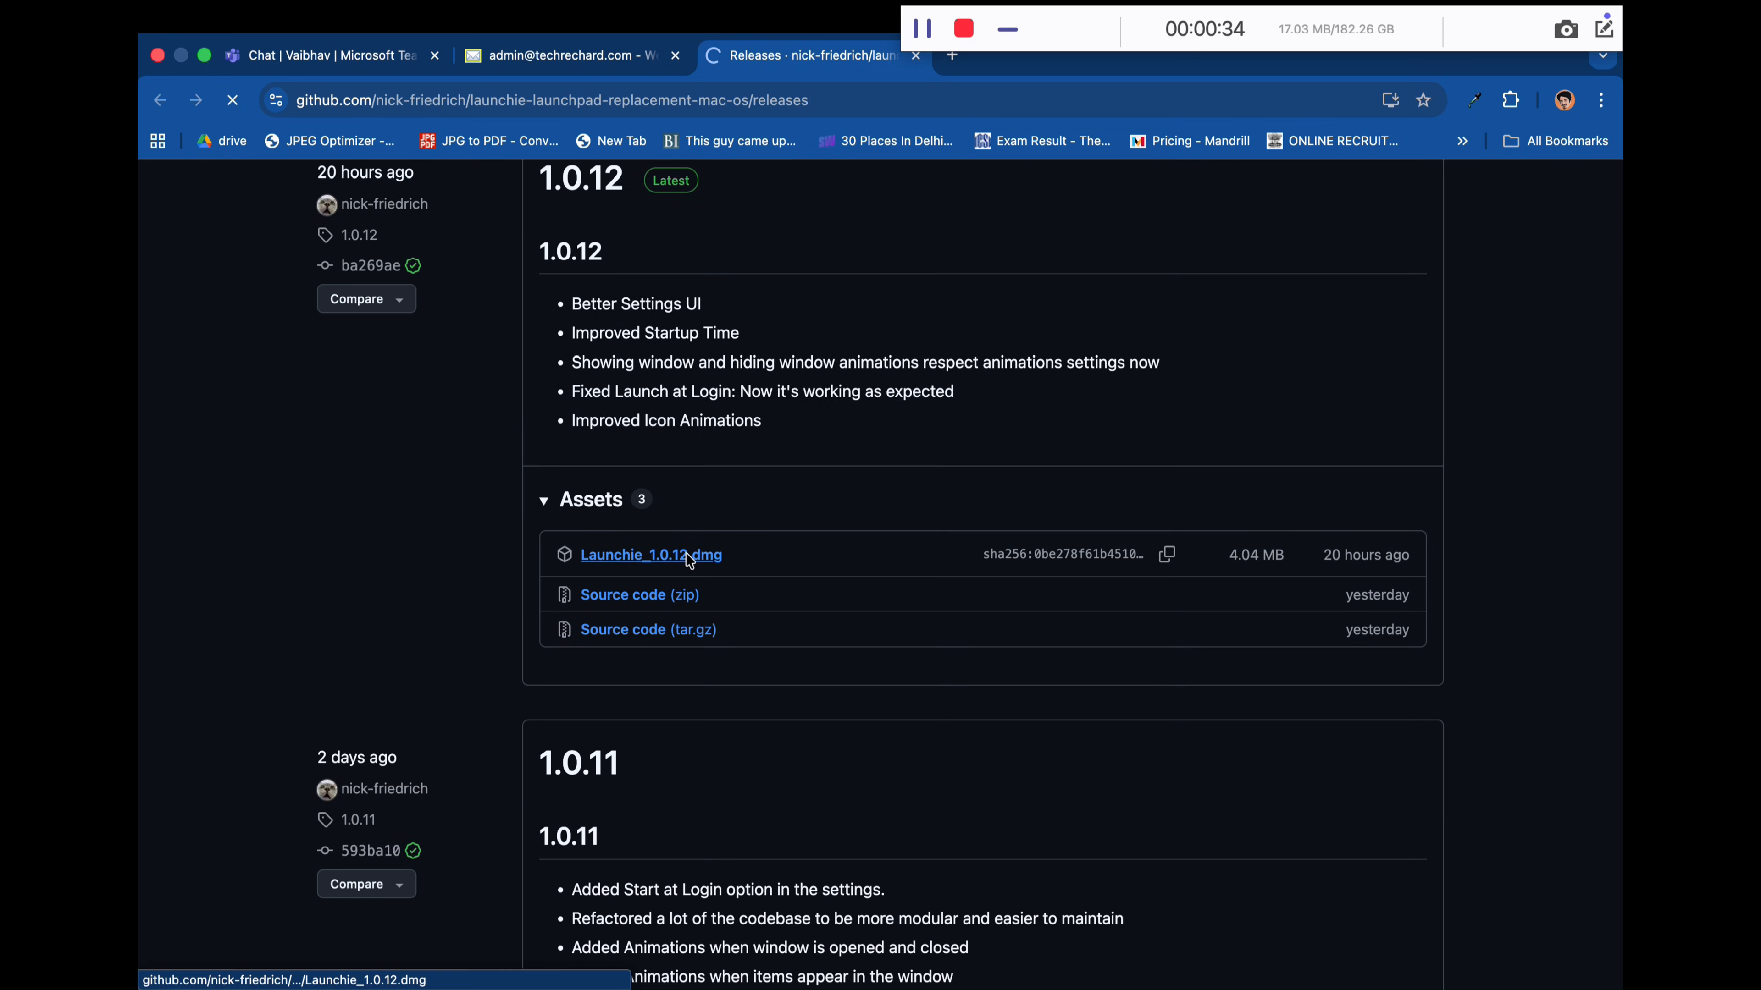
left_click(651, 554)
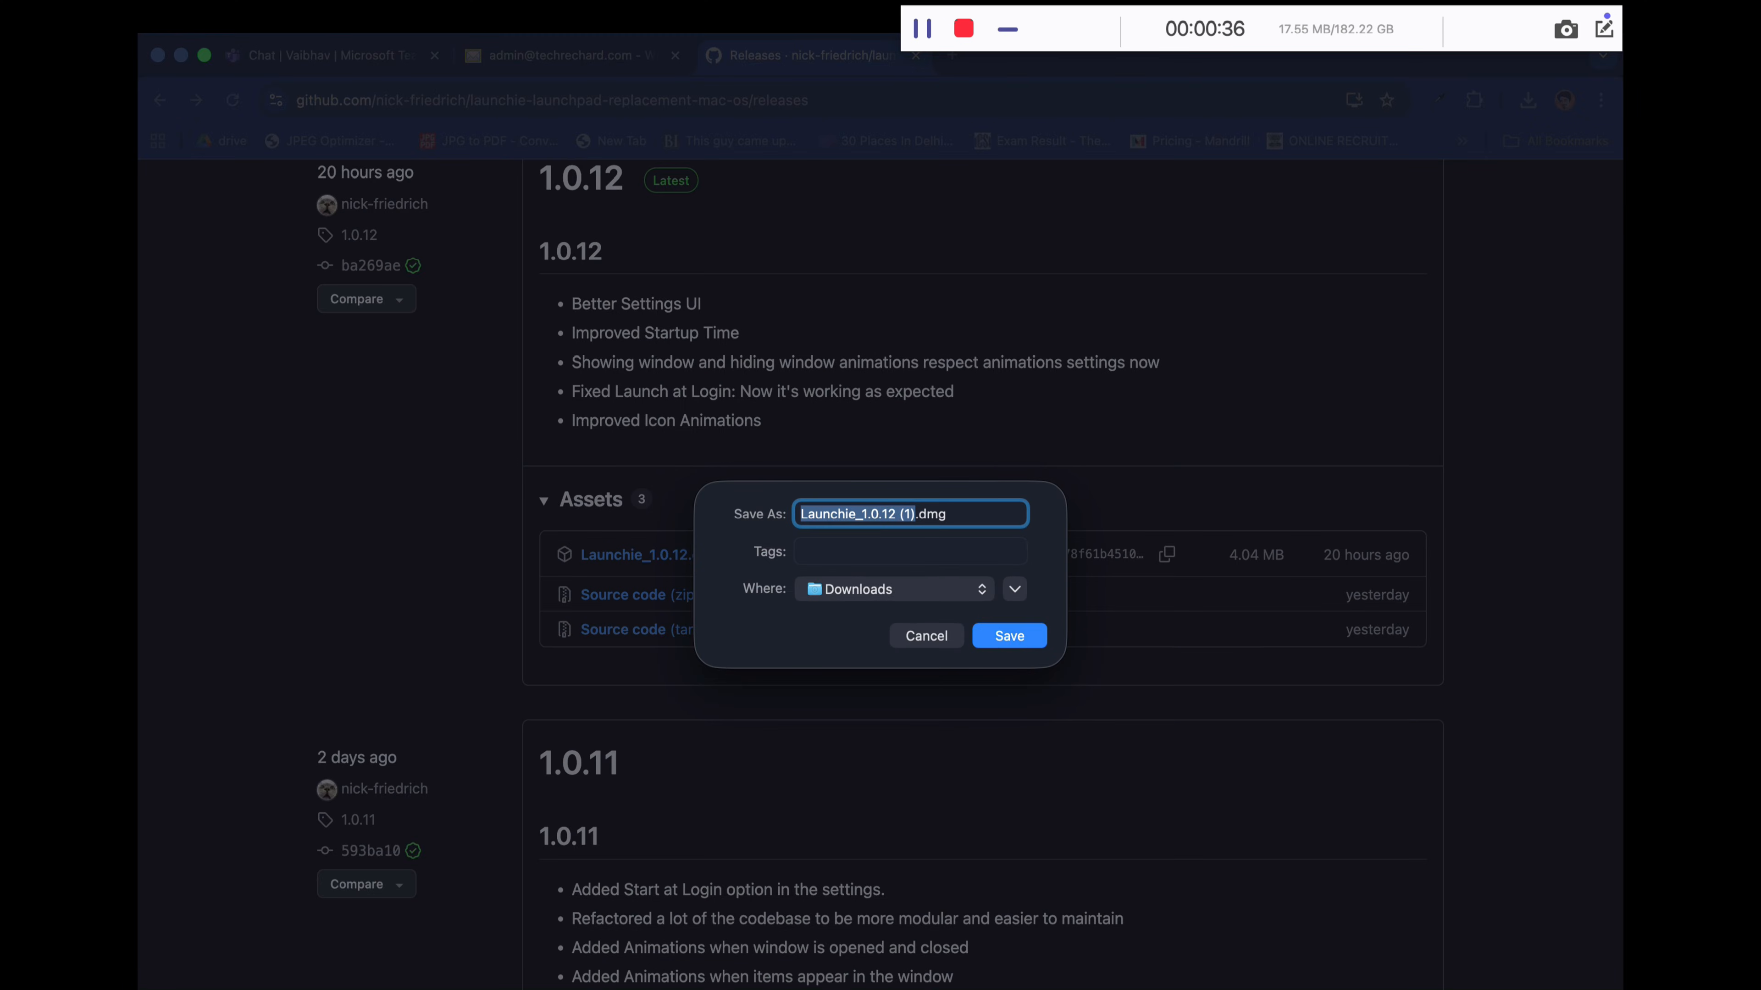
left_click(1009, 636)
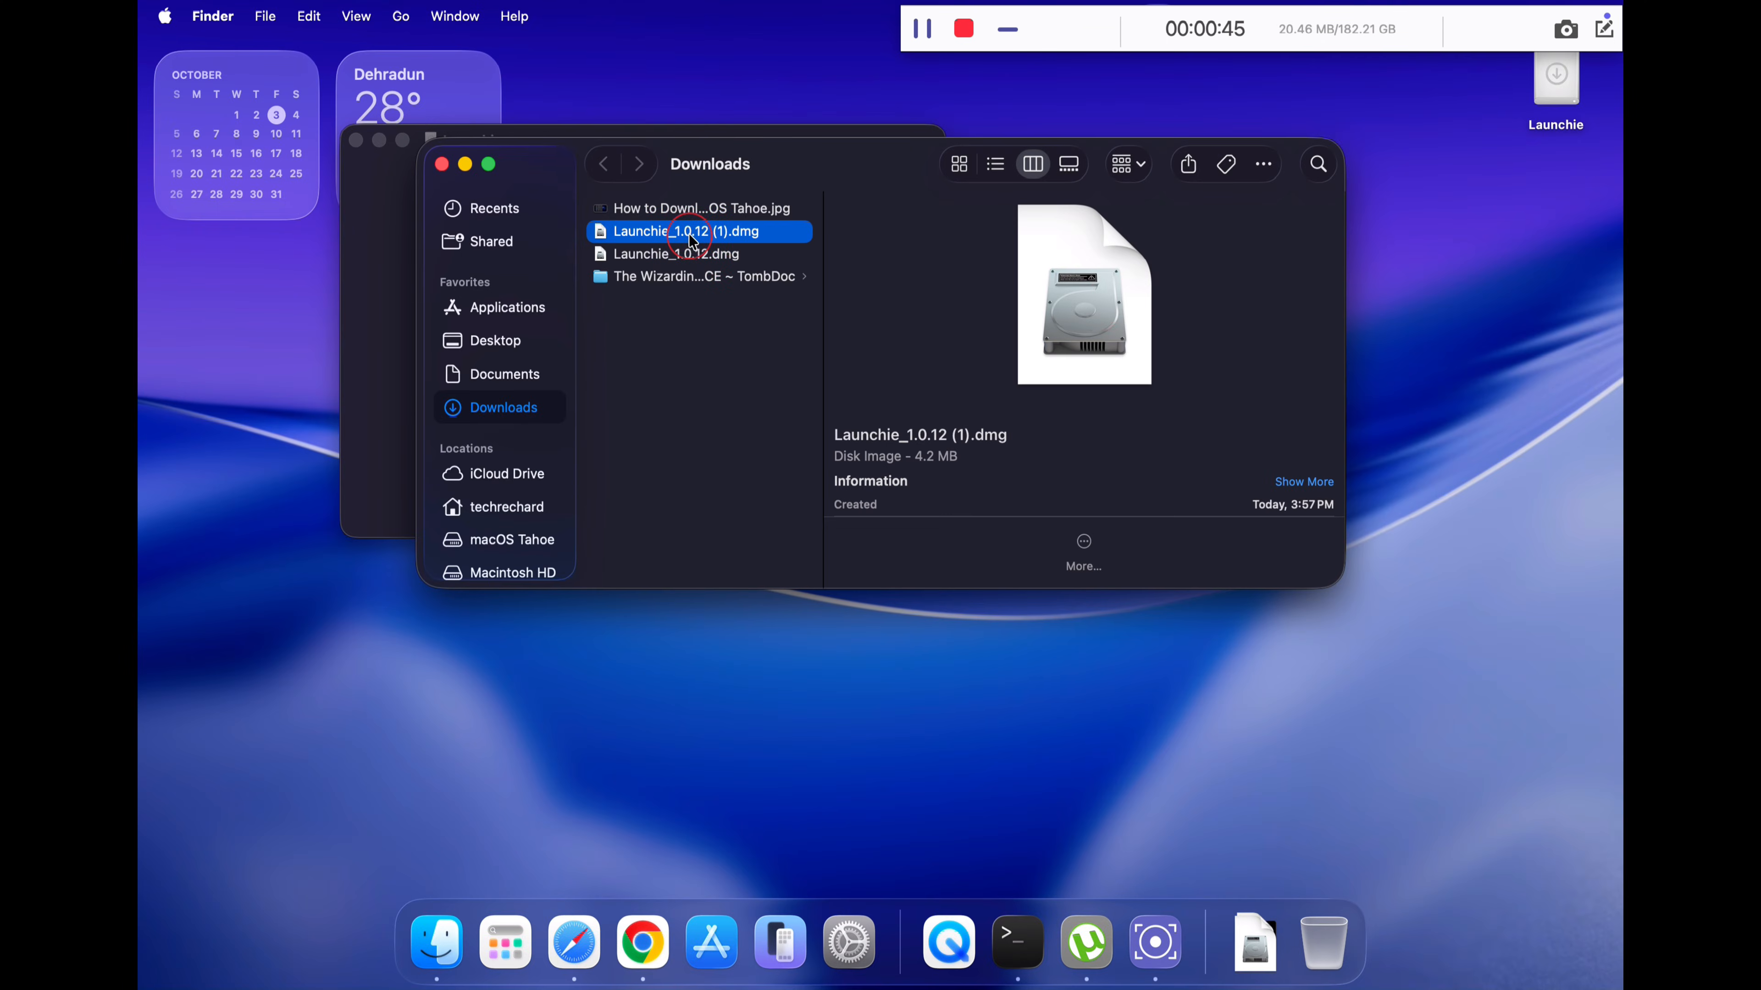
Mount the Launchie disk image, install the app and show the Applications folder.
double_click(688, 231)
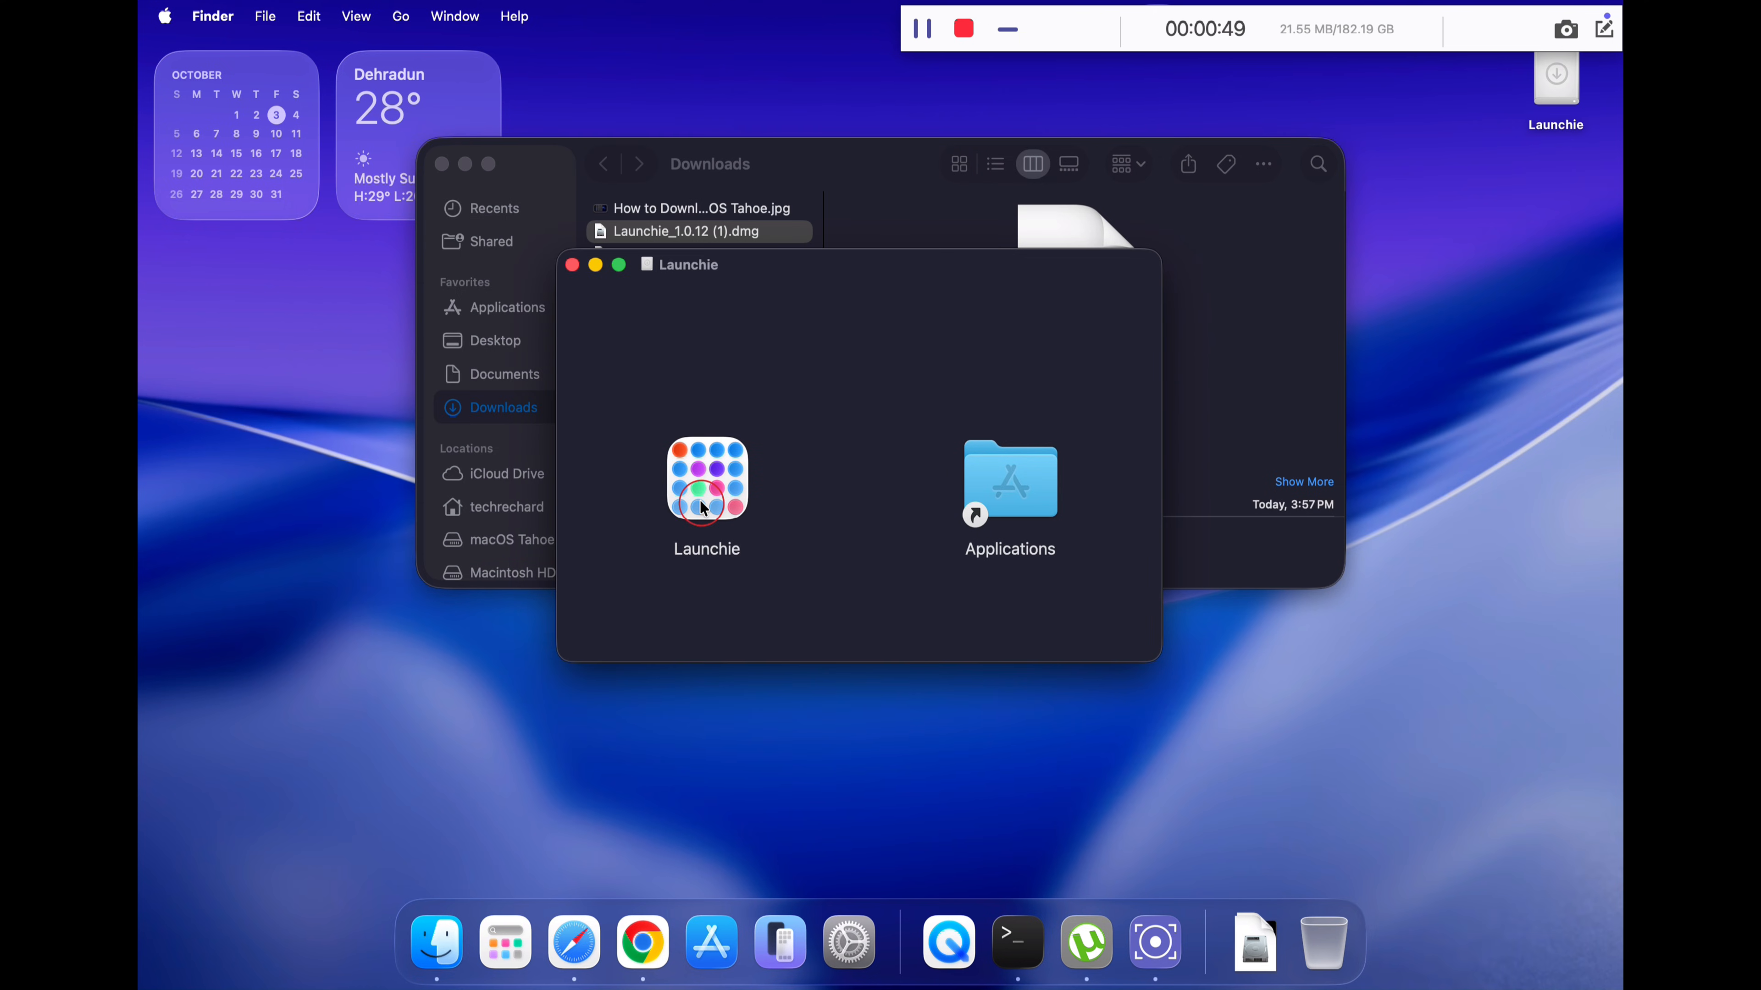
left_click(706, 480)
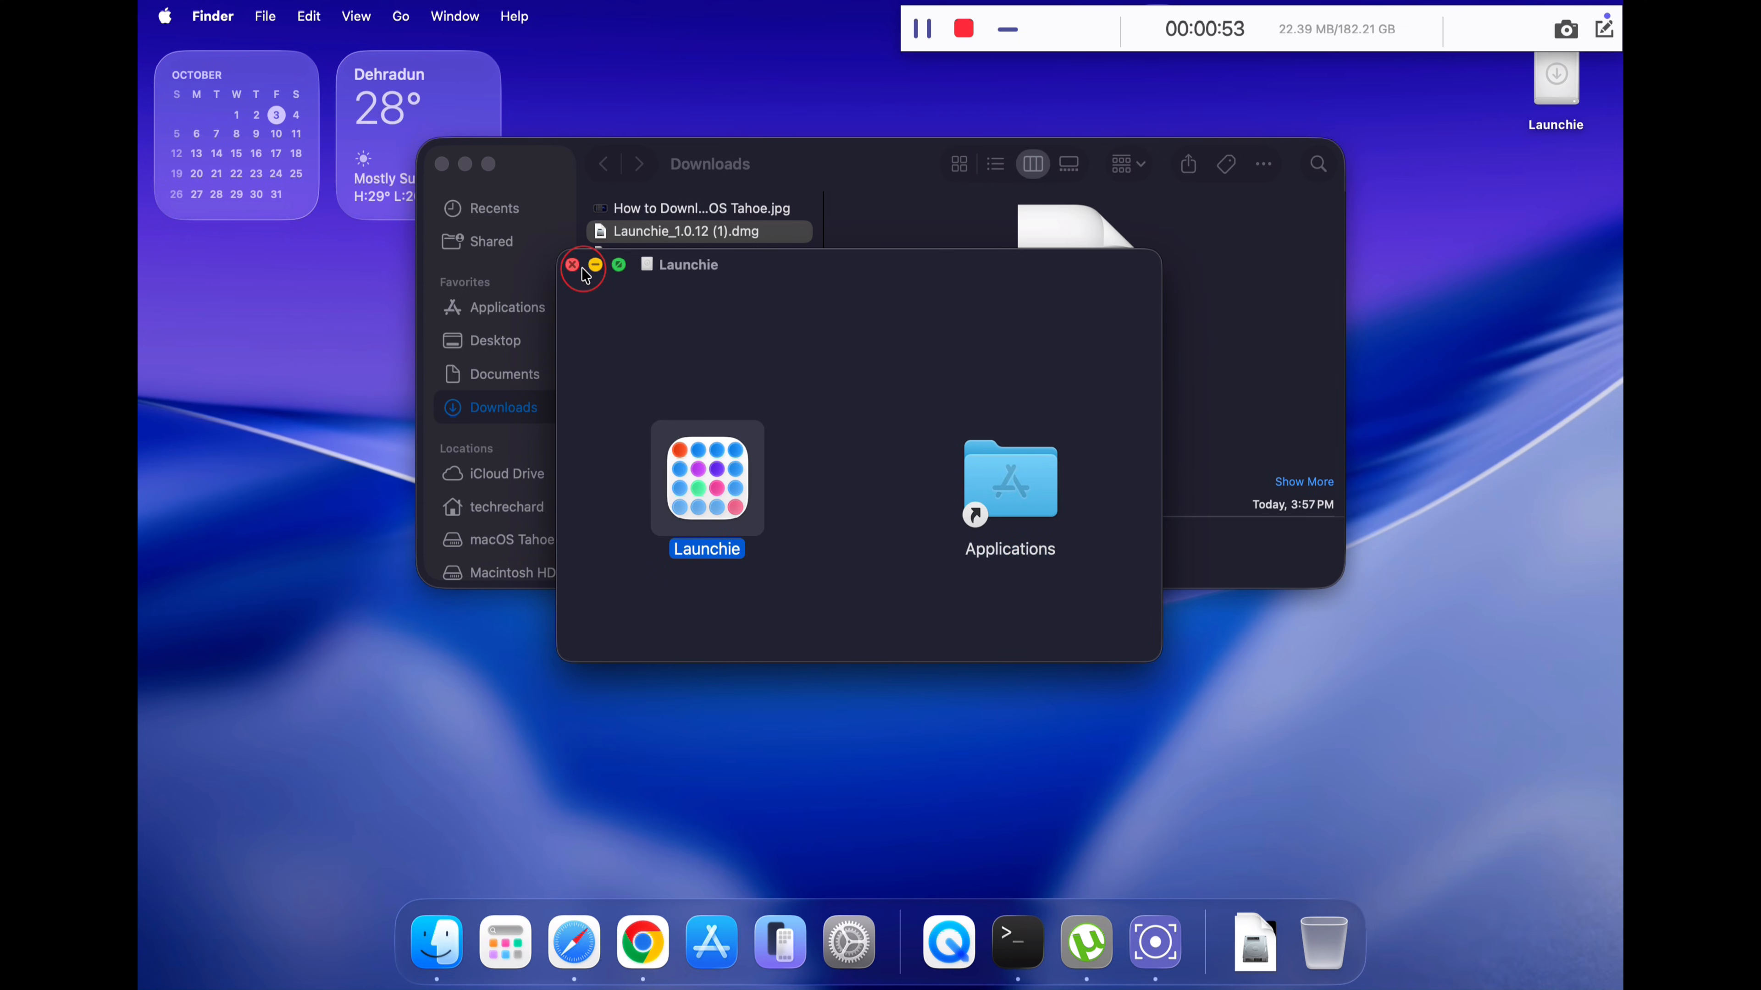
left_click(572, 265)
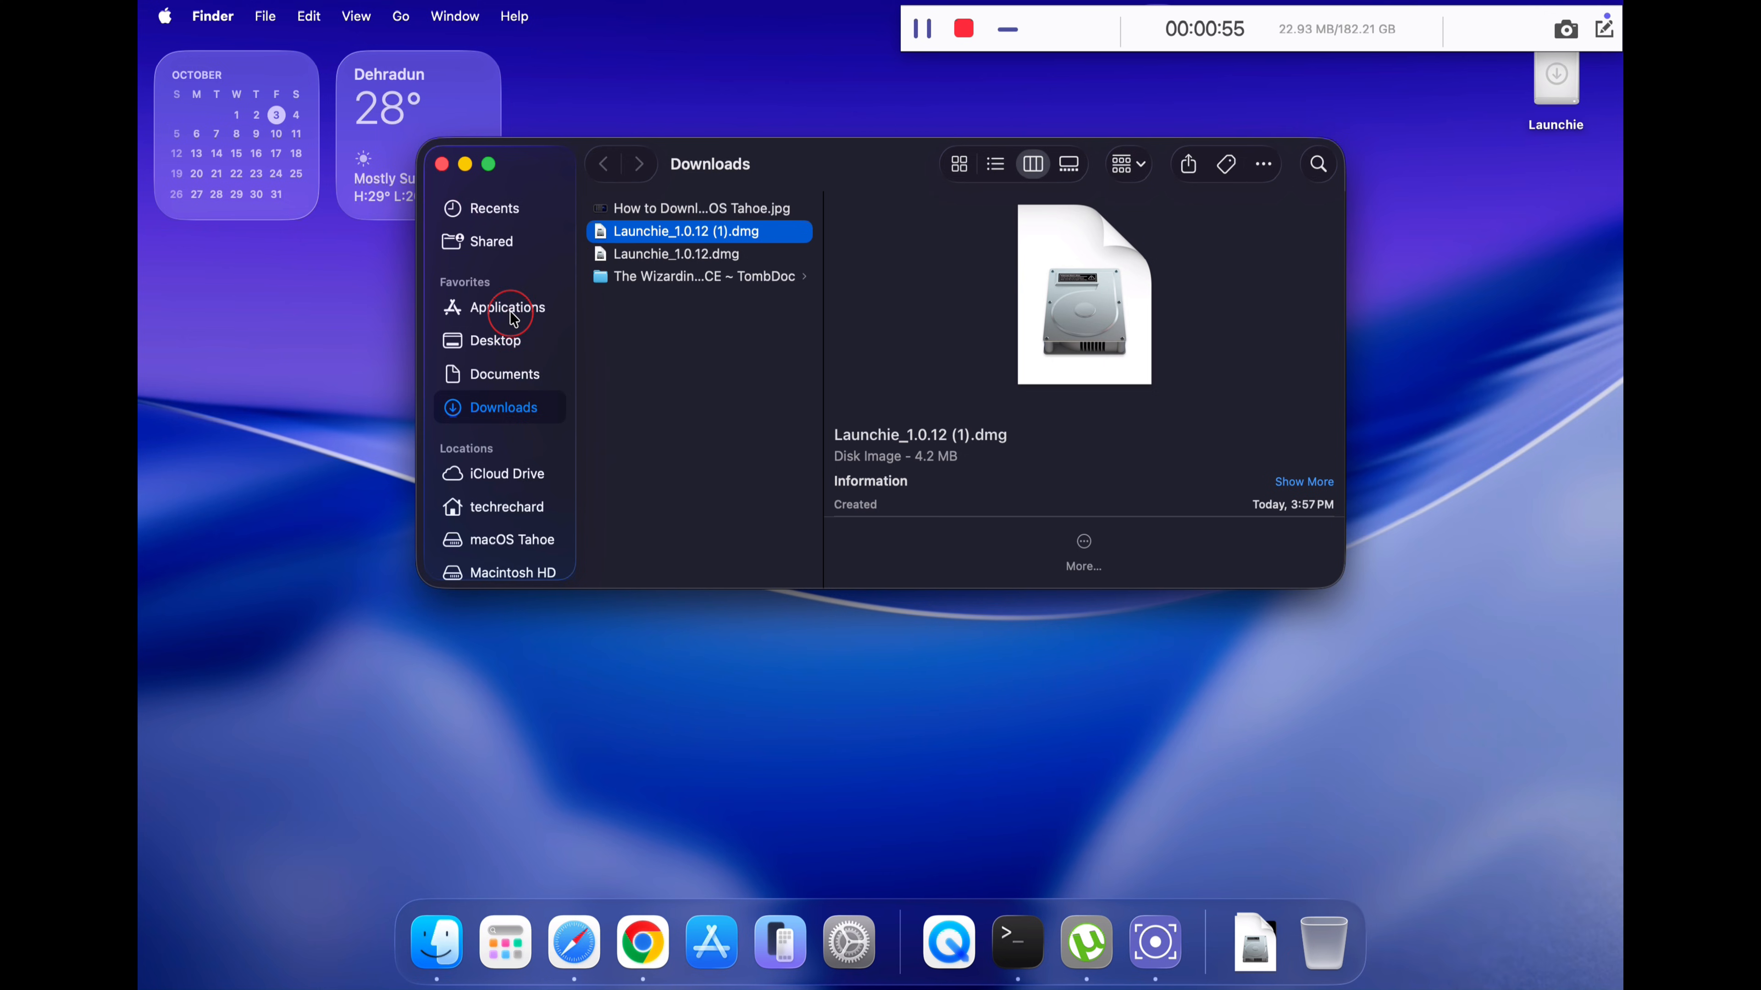
left_click(507, 306)
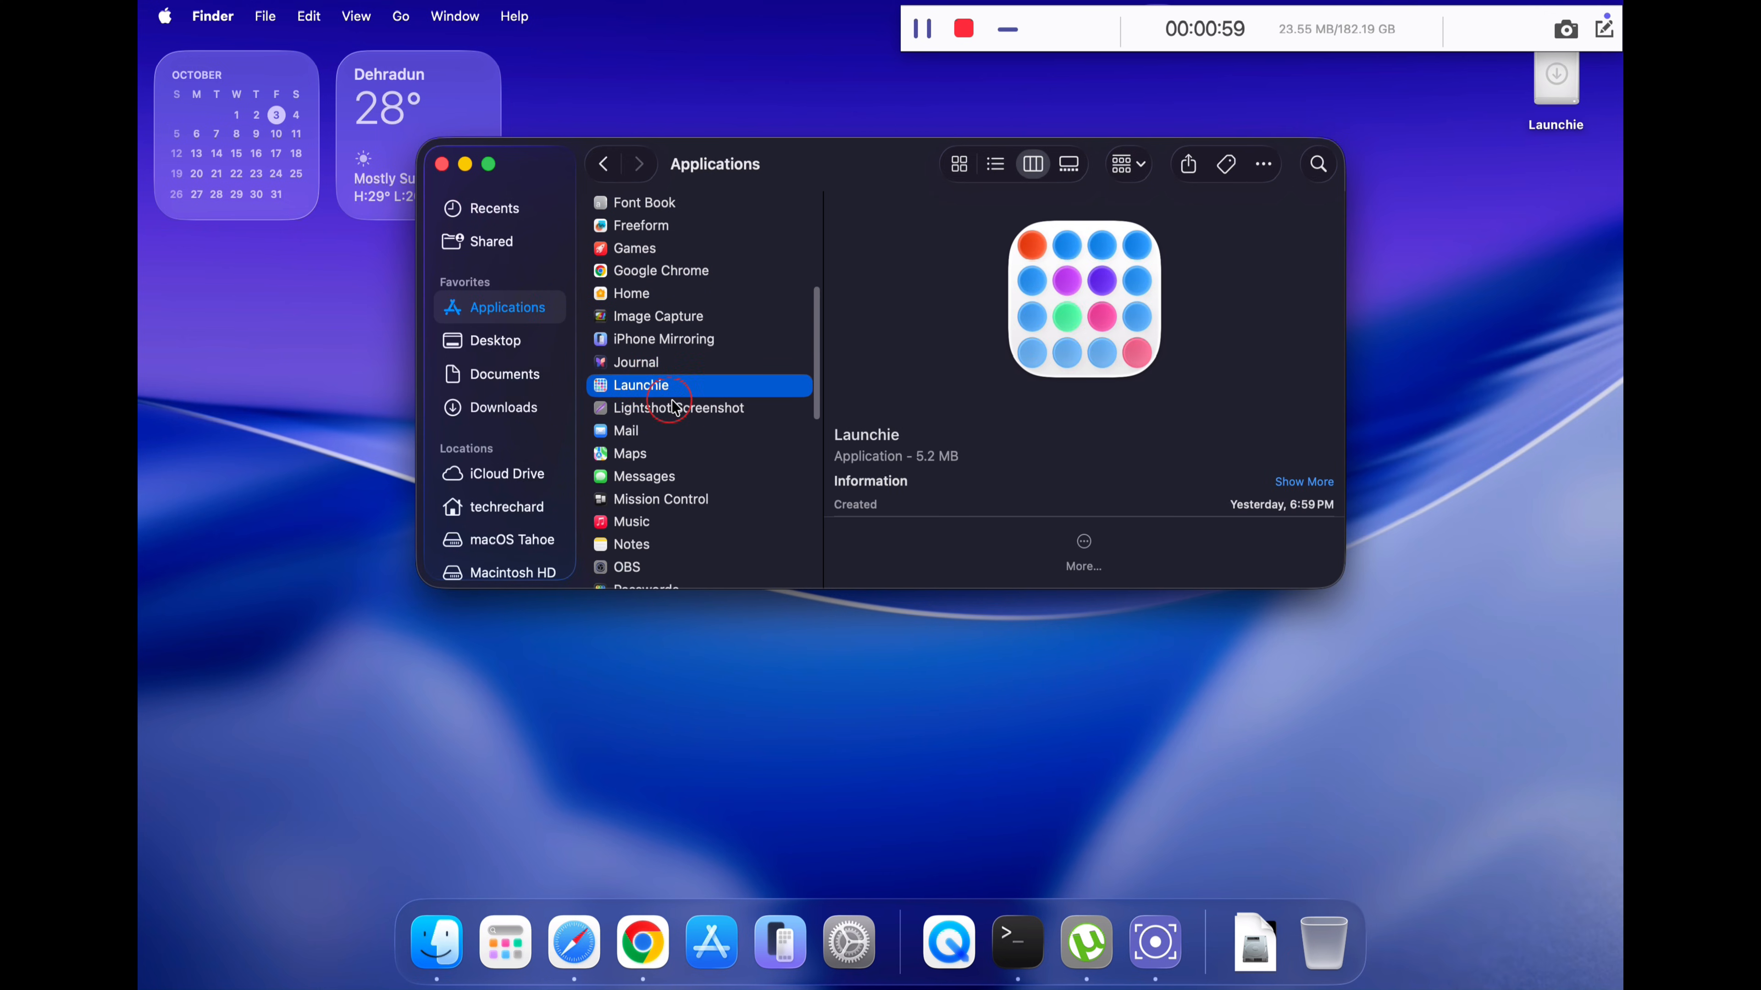
Launch Launchie from Applications, approving the downloaded-app warning, and close the Finder window.
double_click(640, 385)
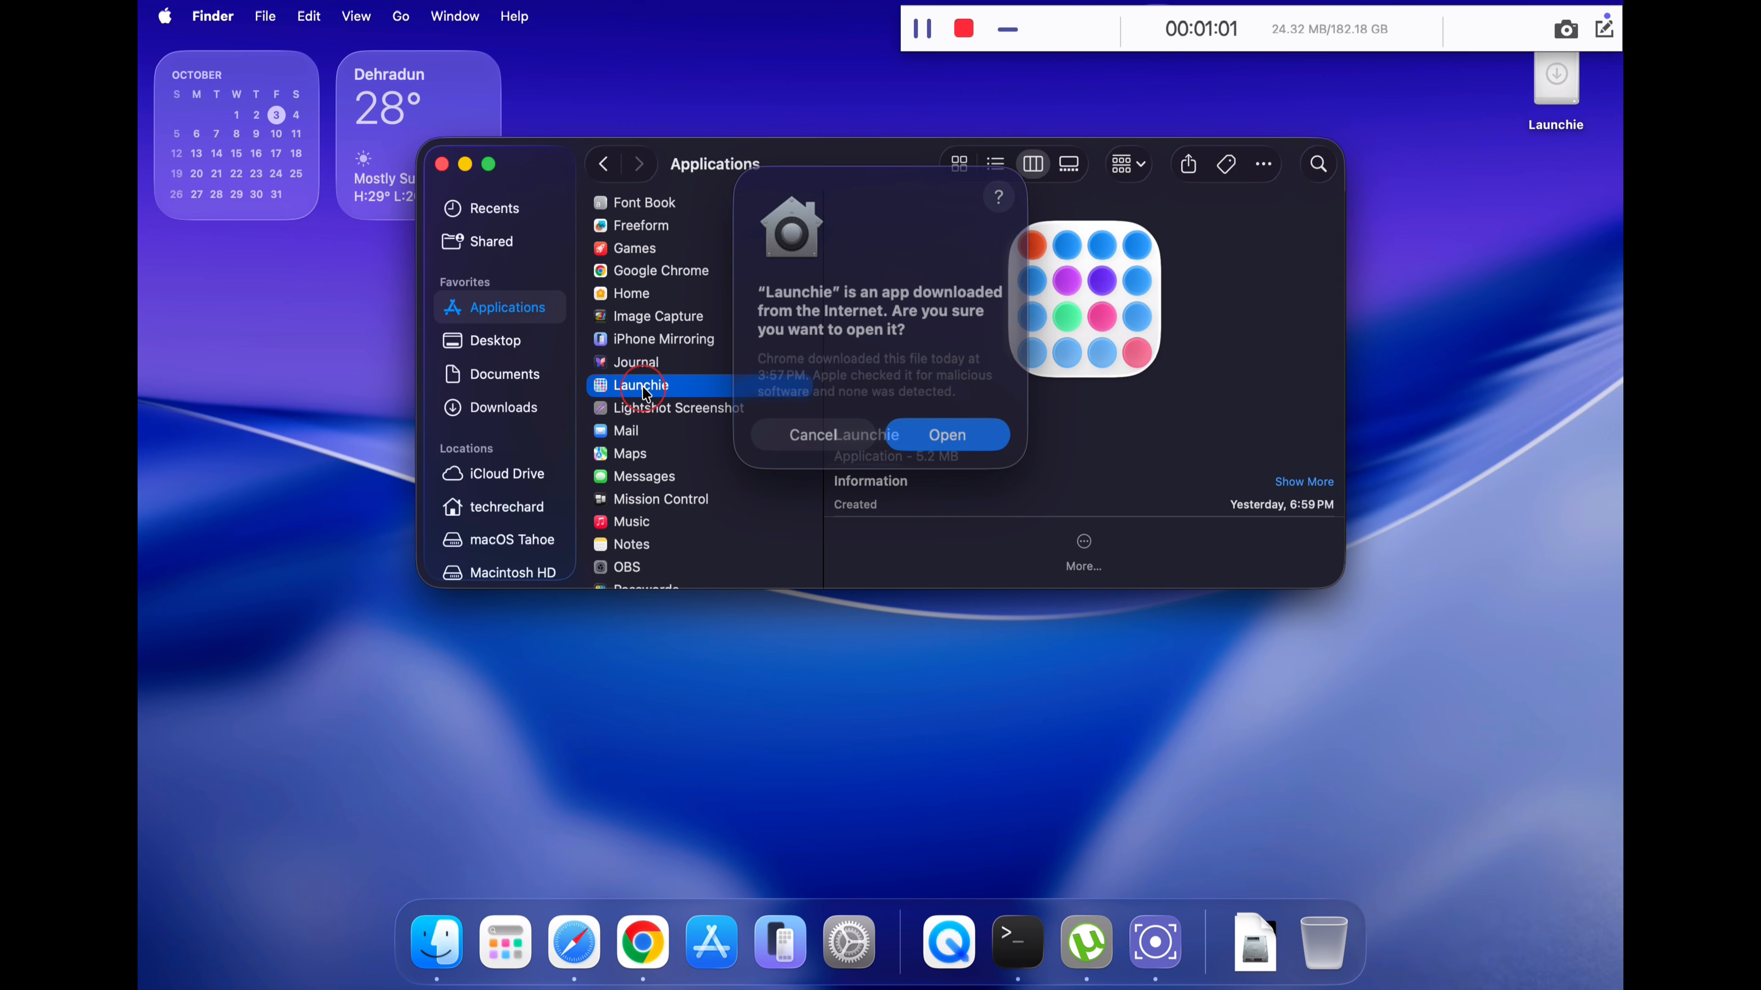
left_click(946, 435)
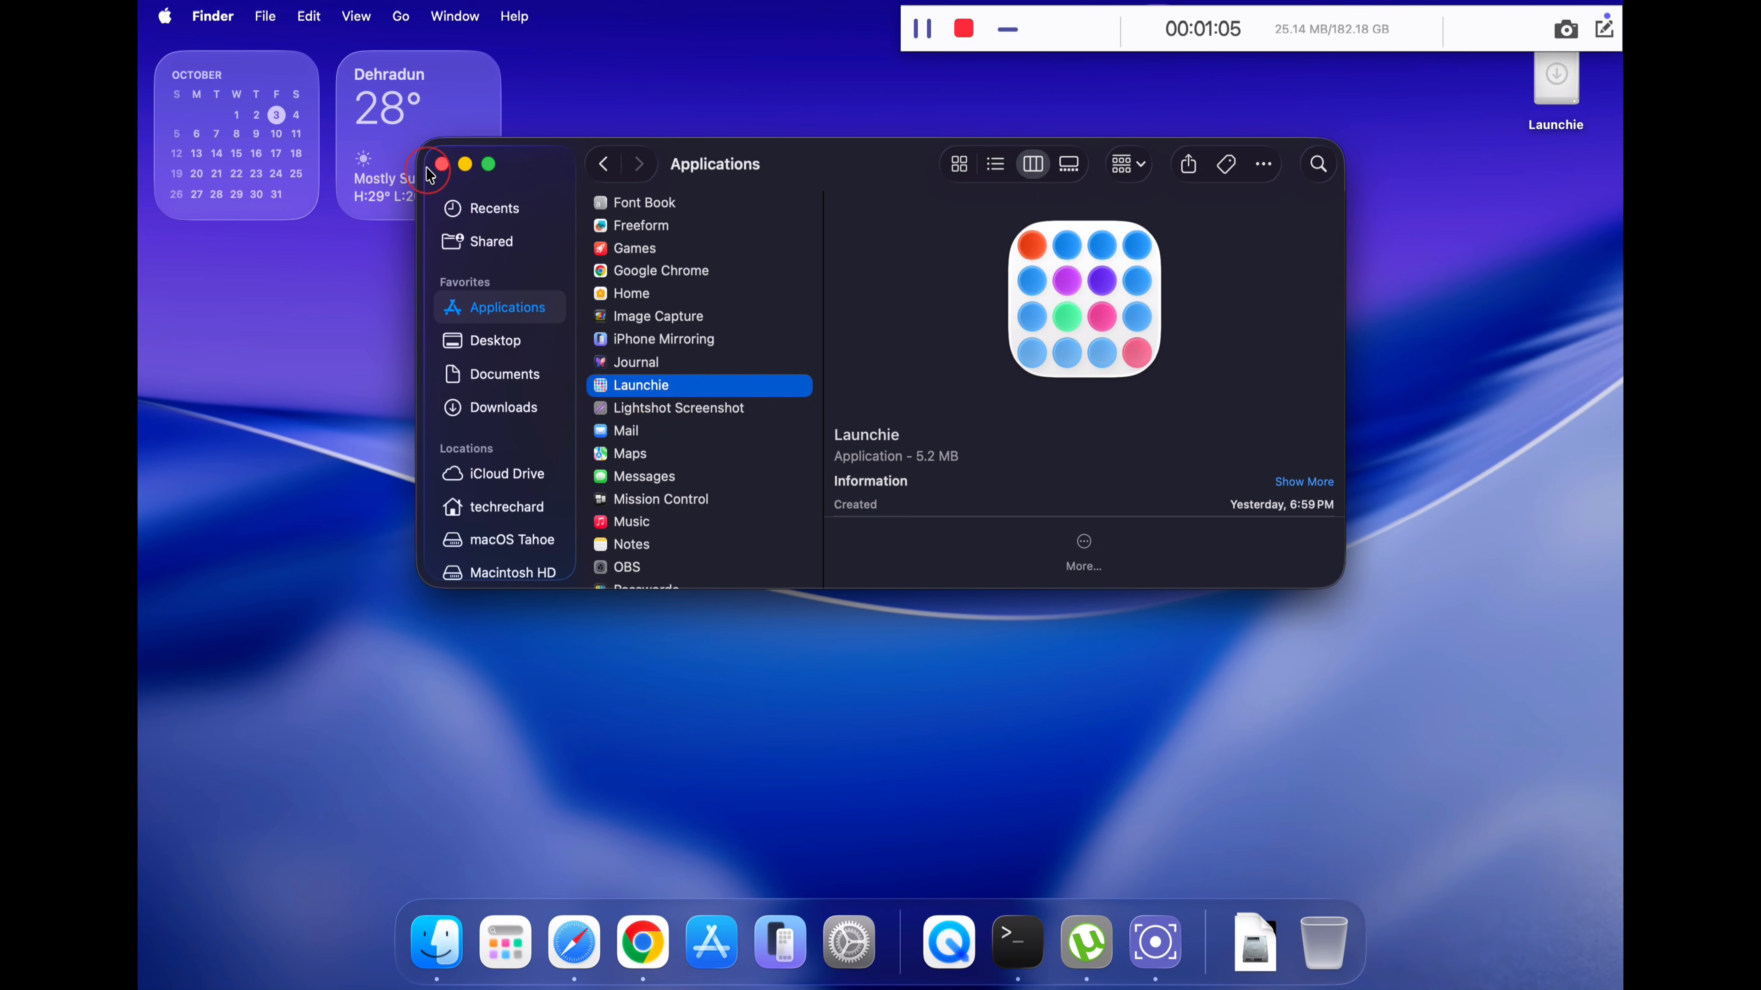
left_click(440, 164)
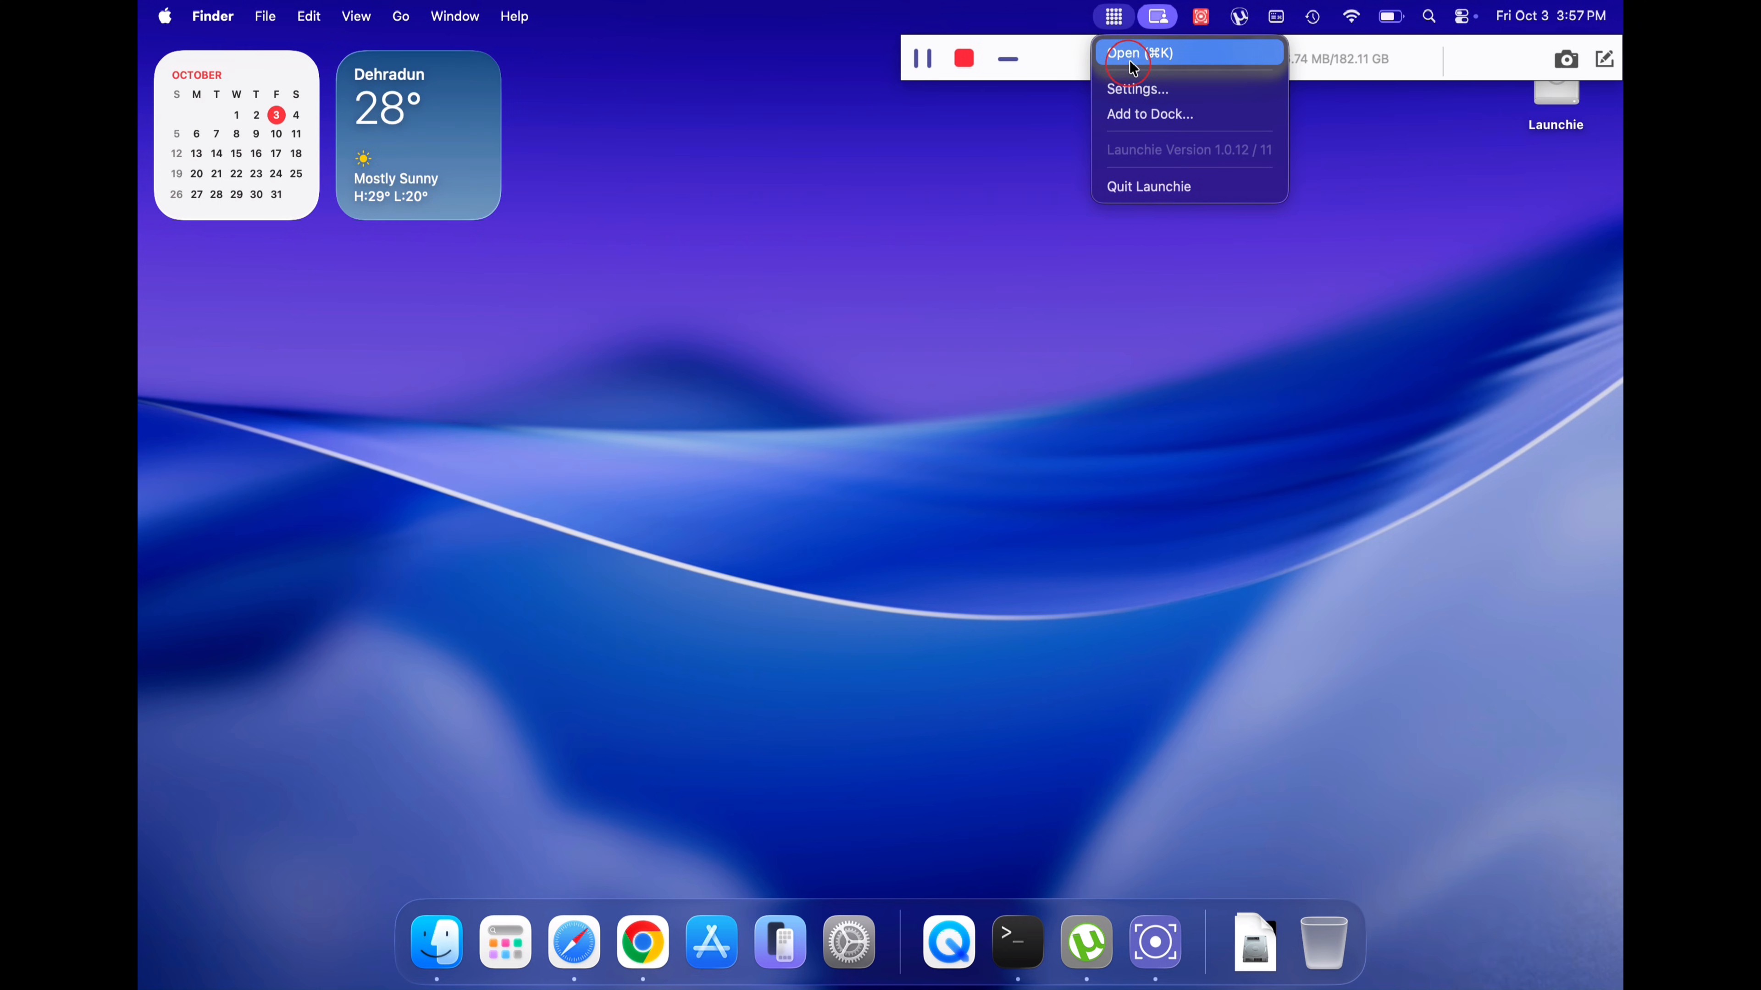
left_click(1125, 54)
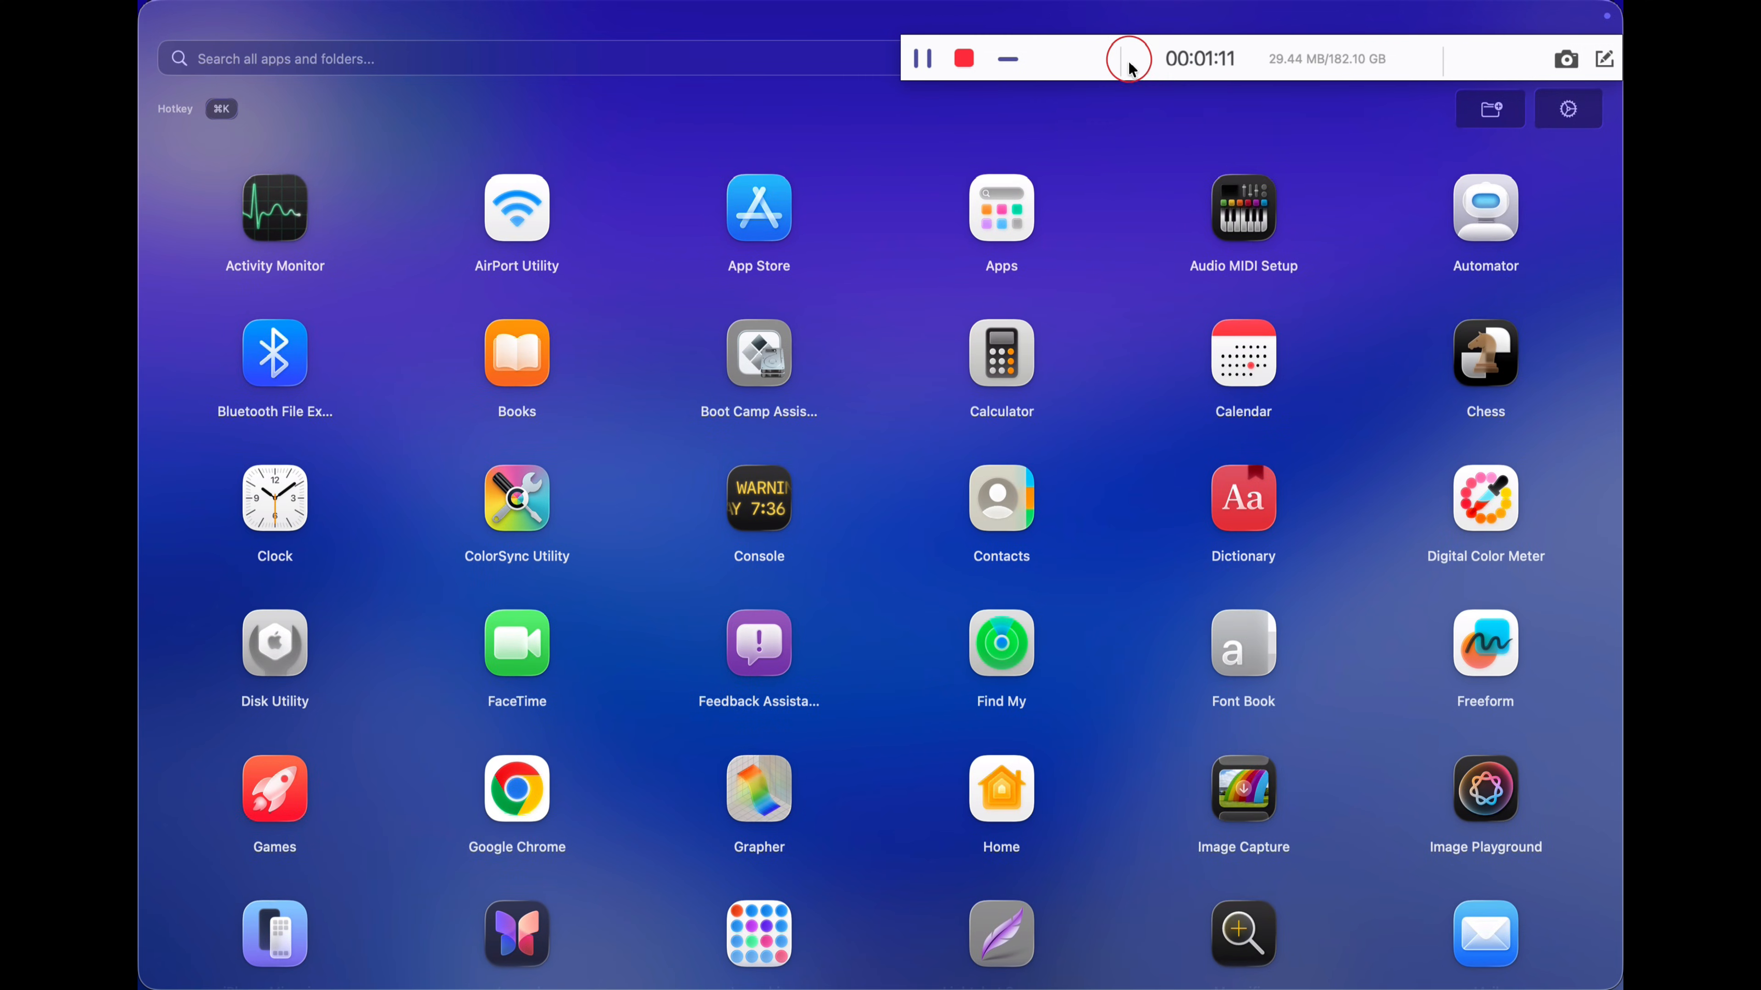
mouse_move(1353, 322)
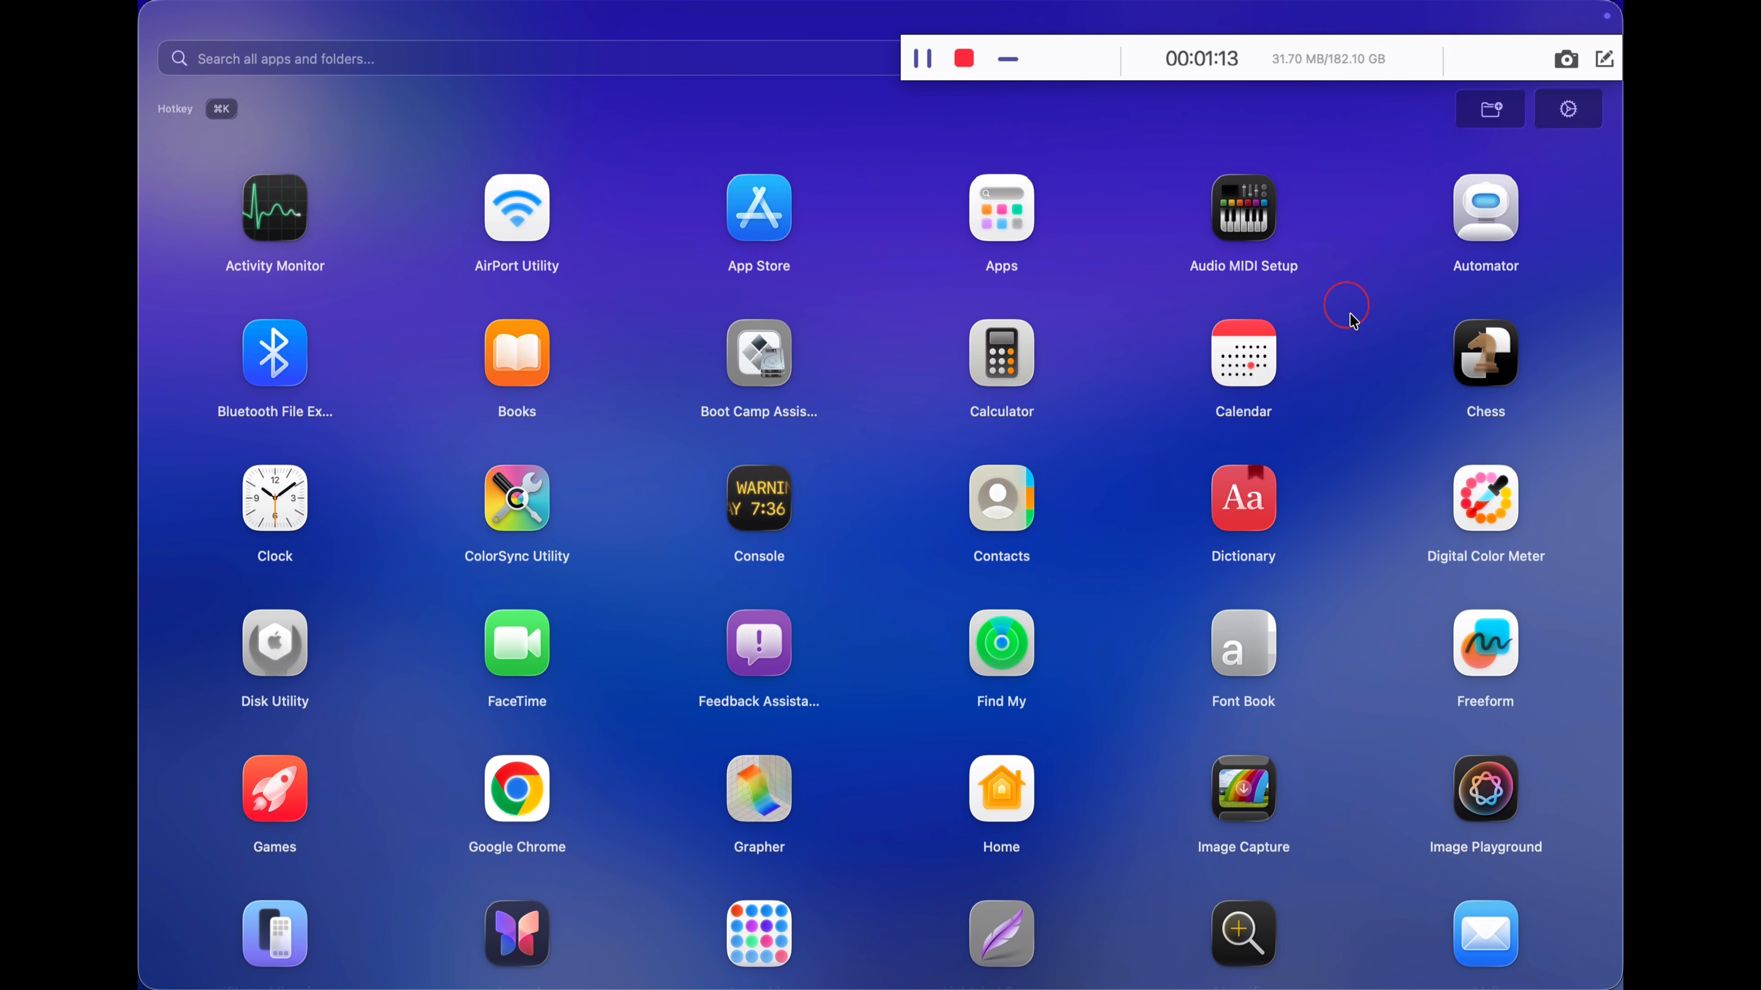
left_click(1113, 16)
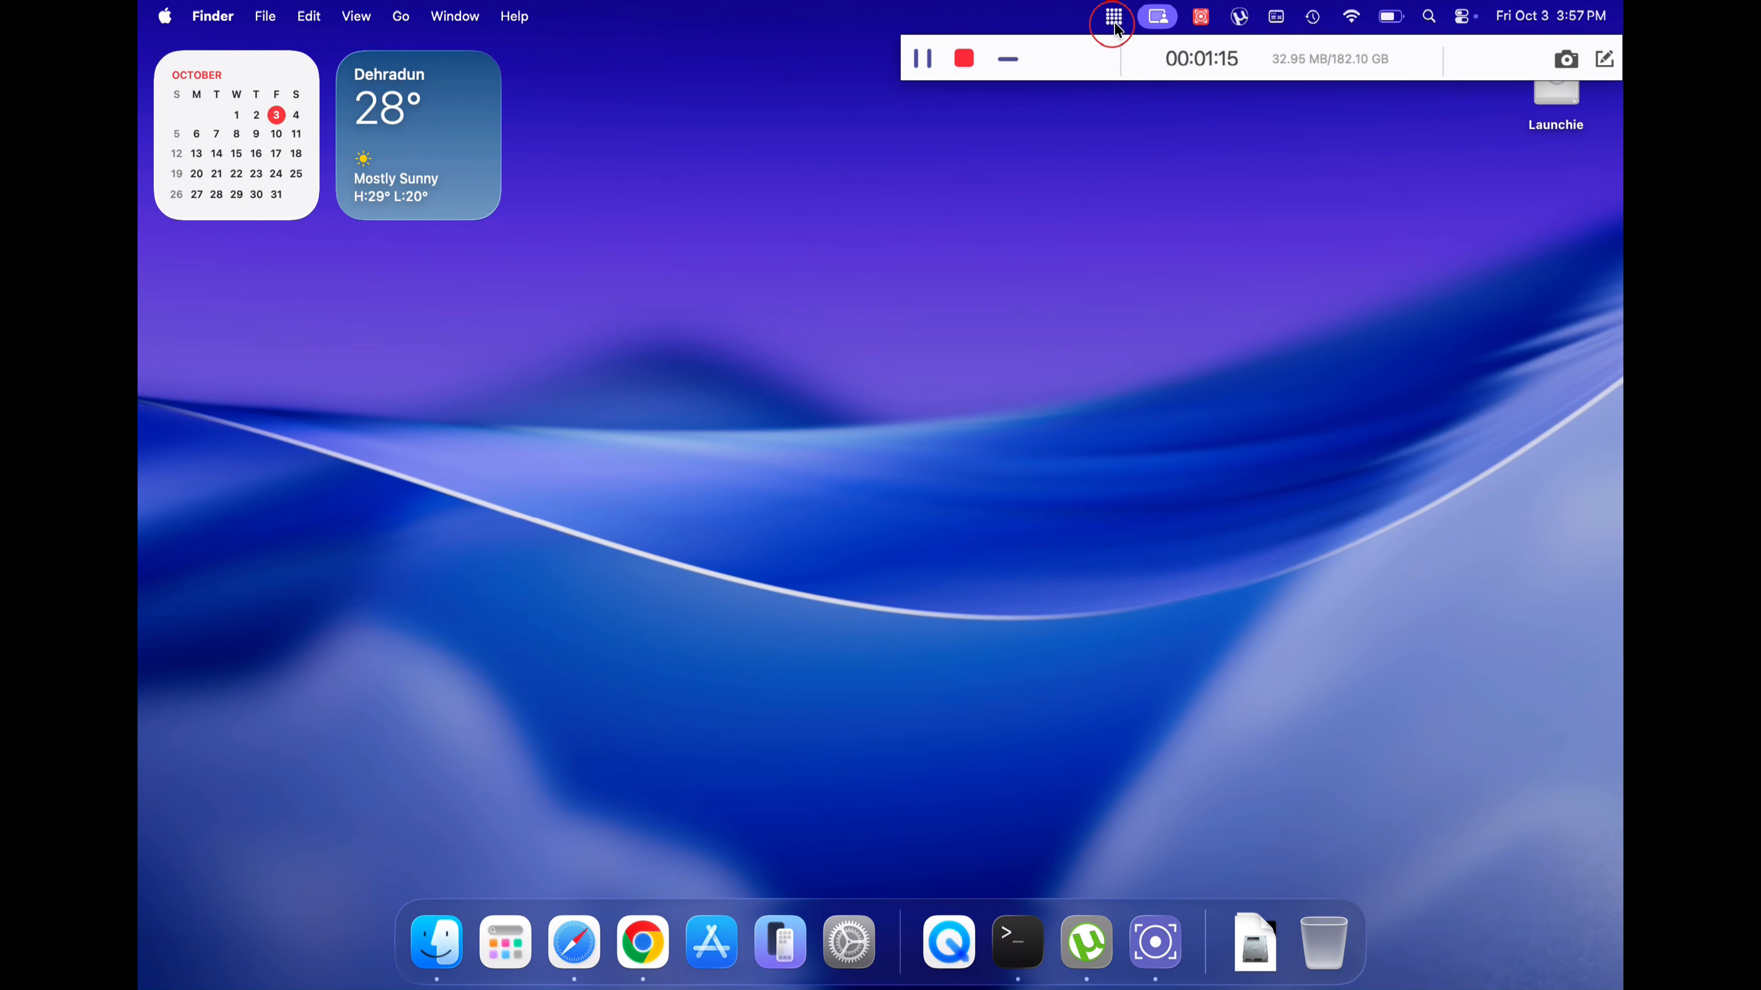
left_click(1112, 16)
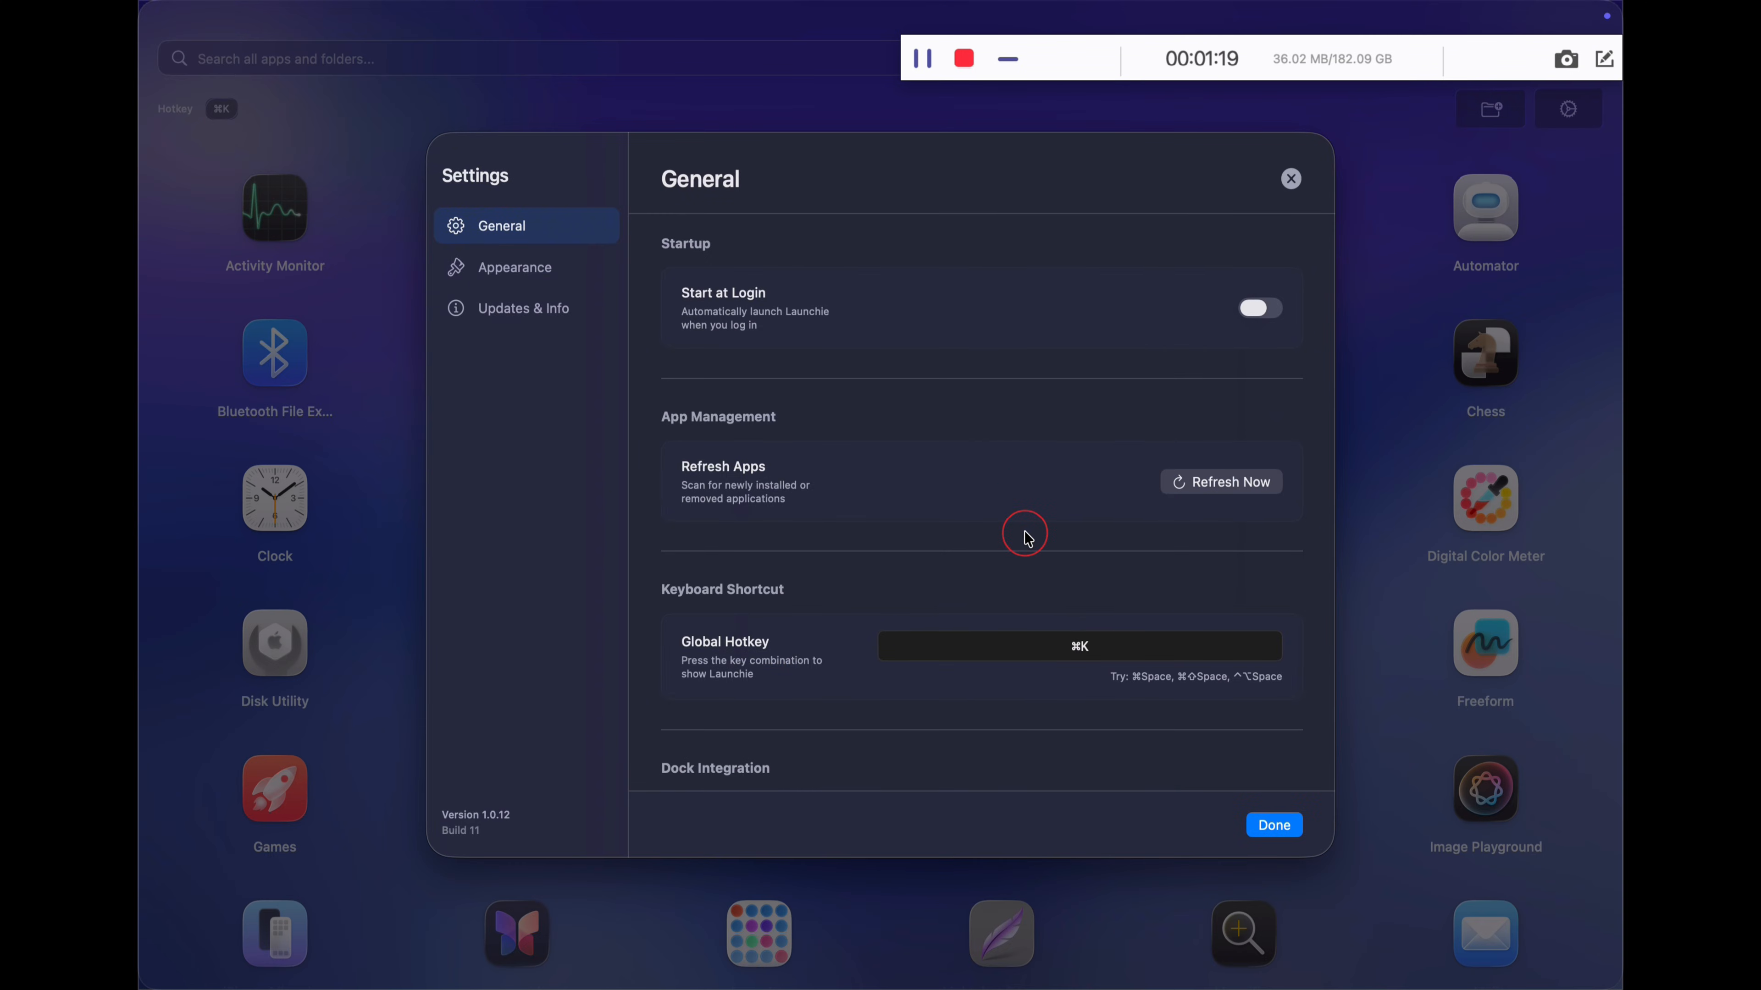
Review Launchie's General settings and its Appearance options.
scroll("down", 3)
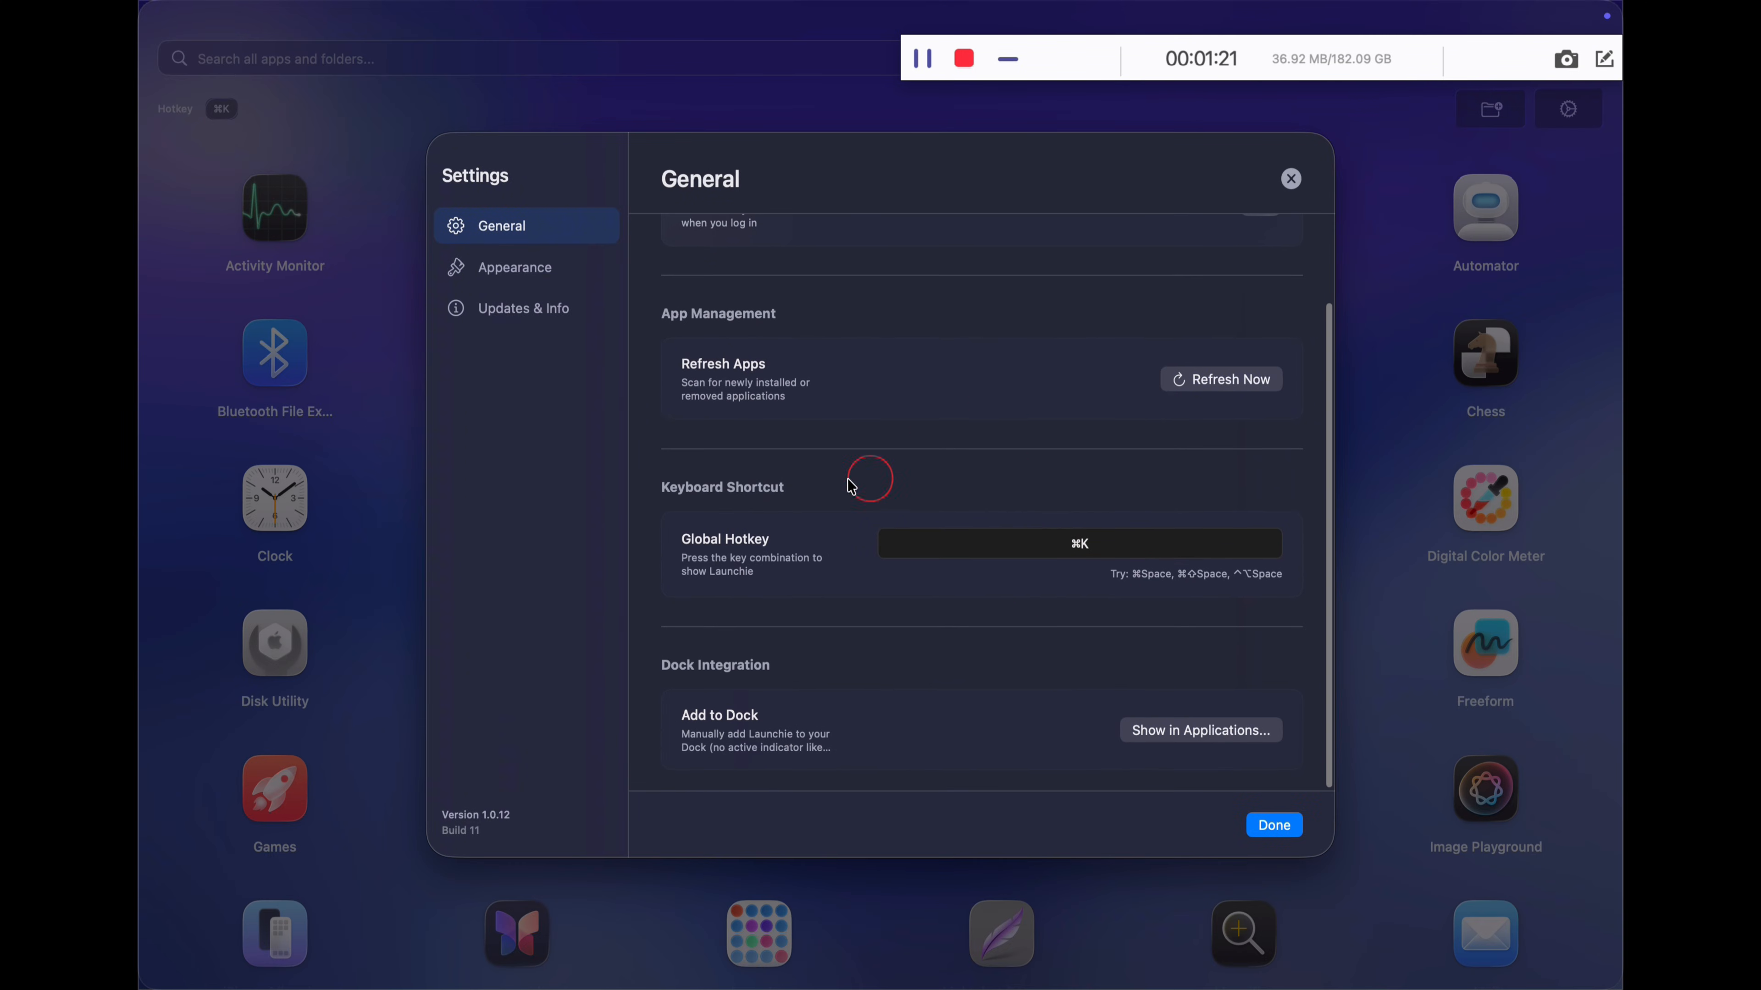
left_click(514, 267)
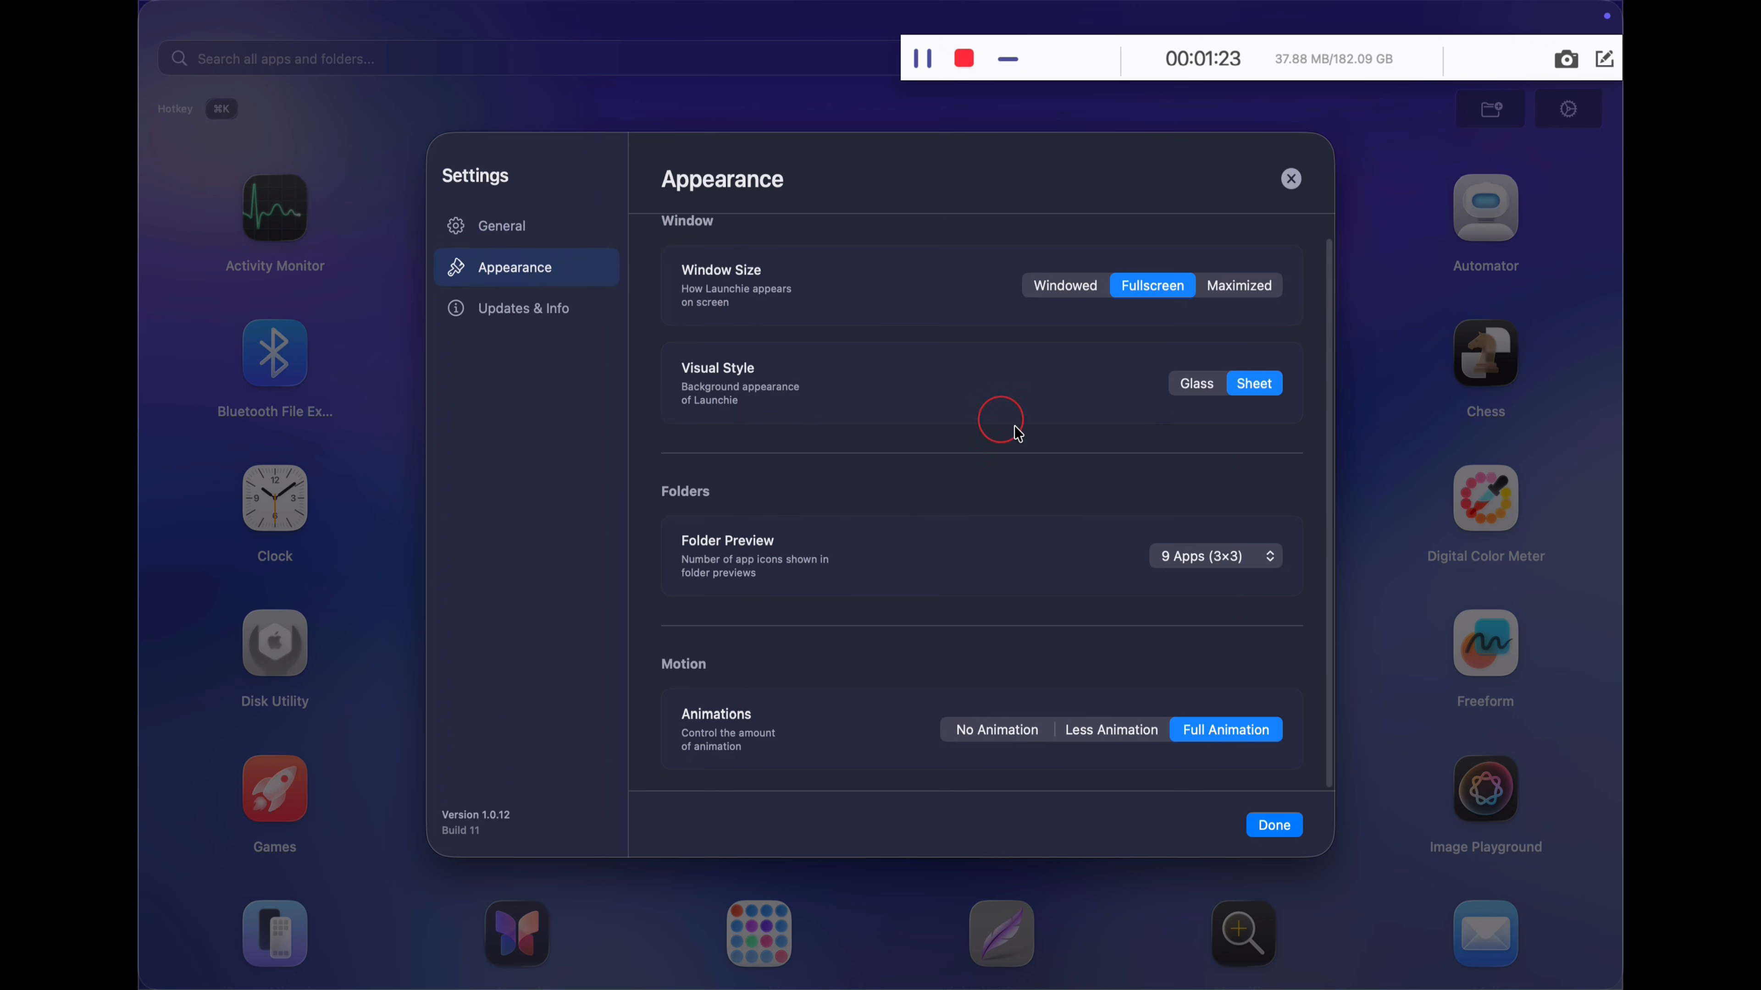
left_click(1237, 285)
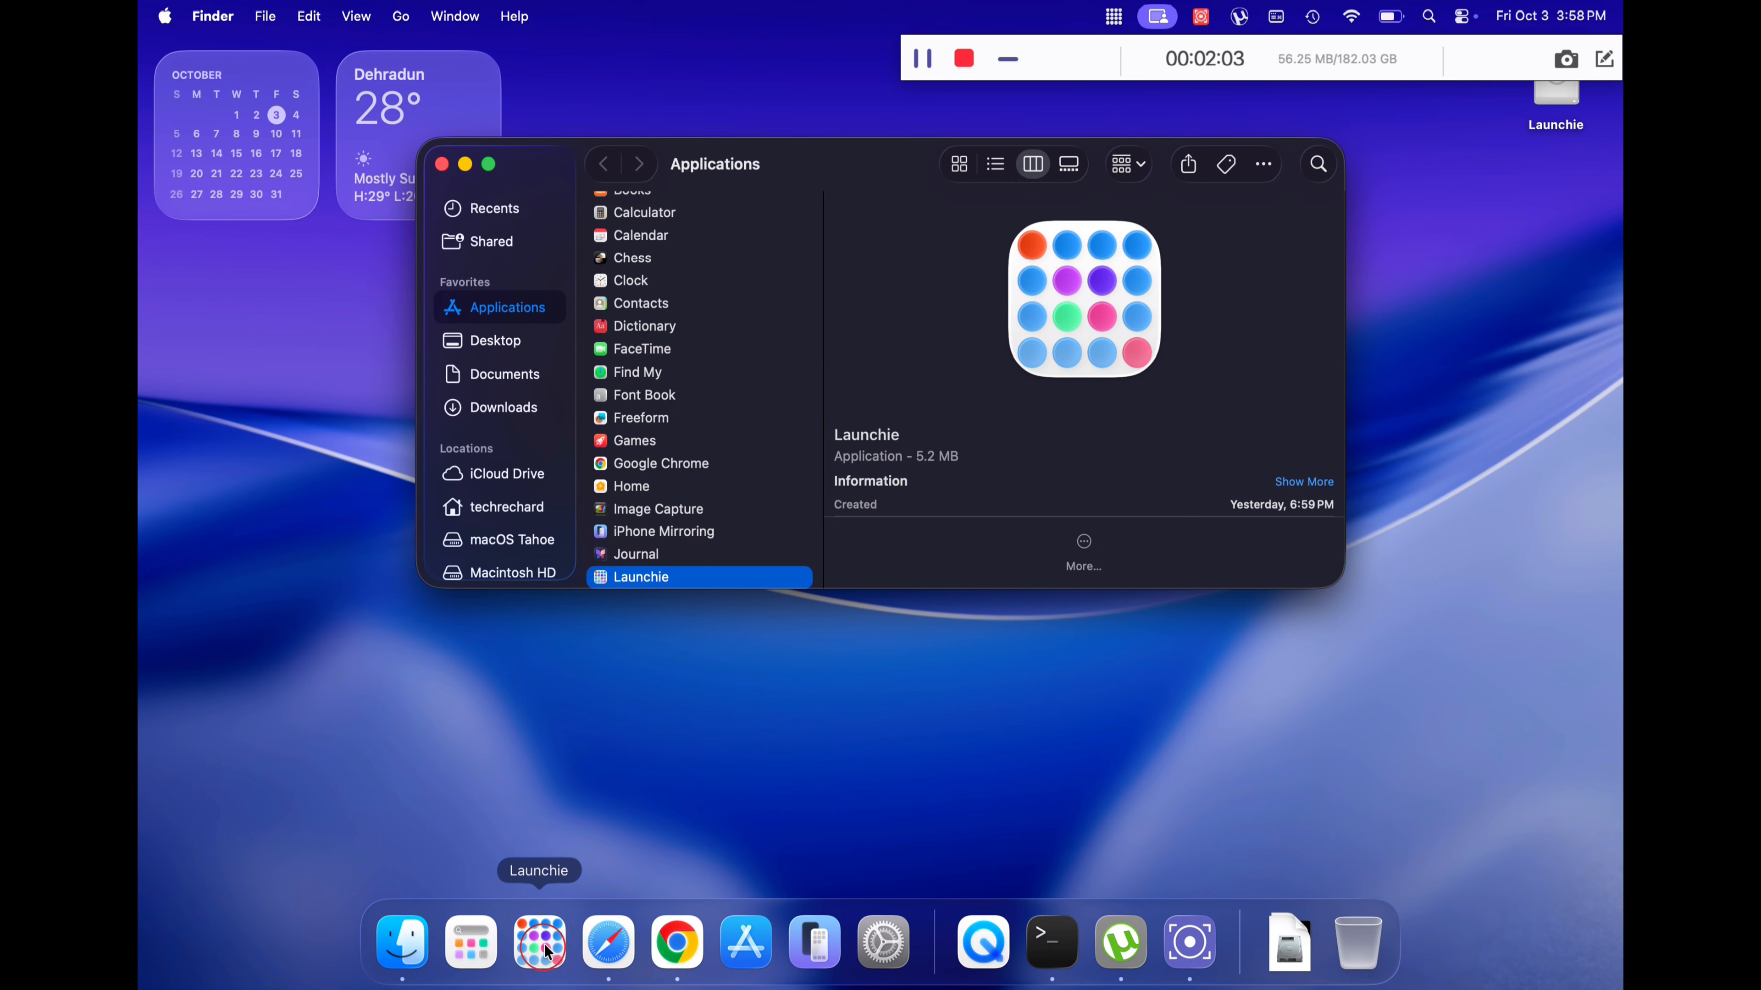
Remove the built-in Apps launcher icon from the Dock.
right_click(539, 944)
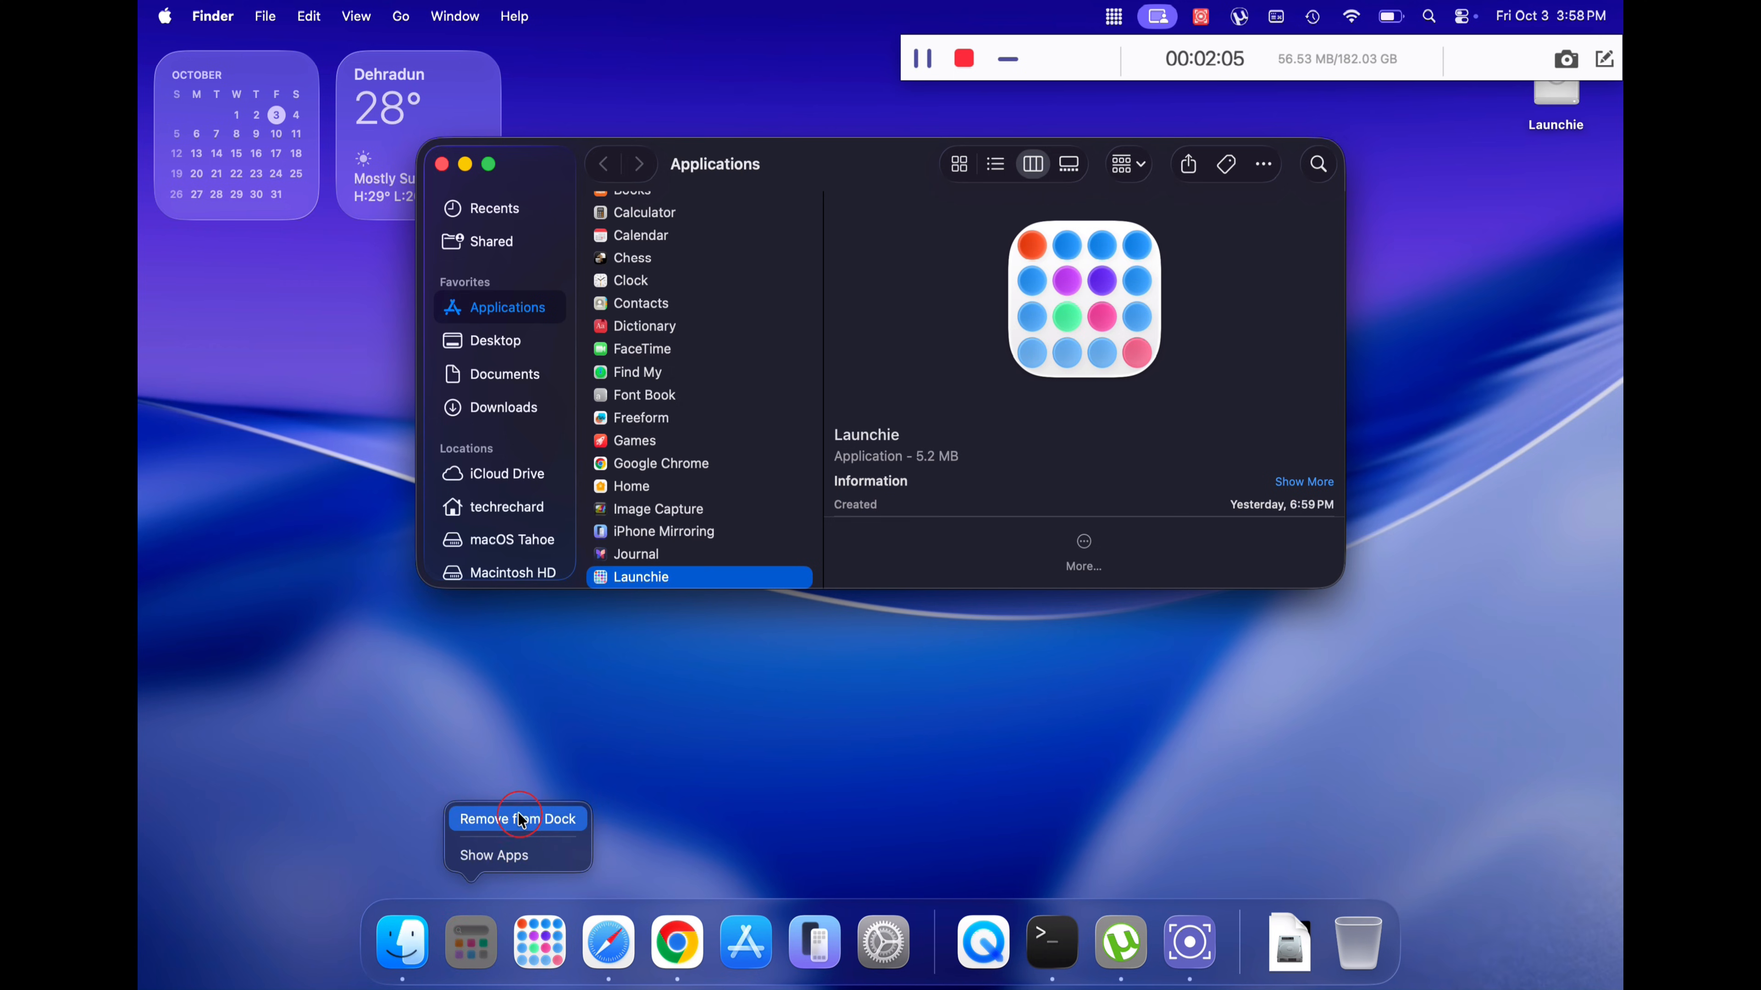
left_click(518, 819)
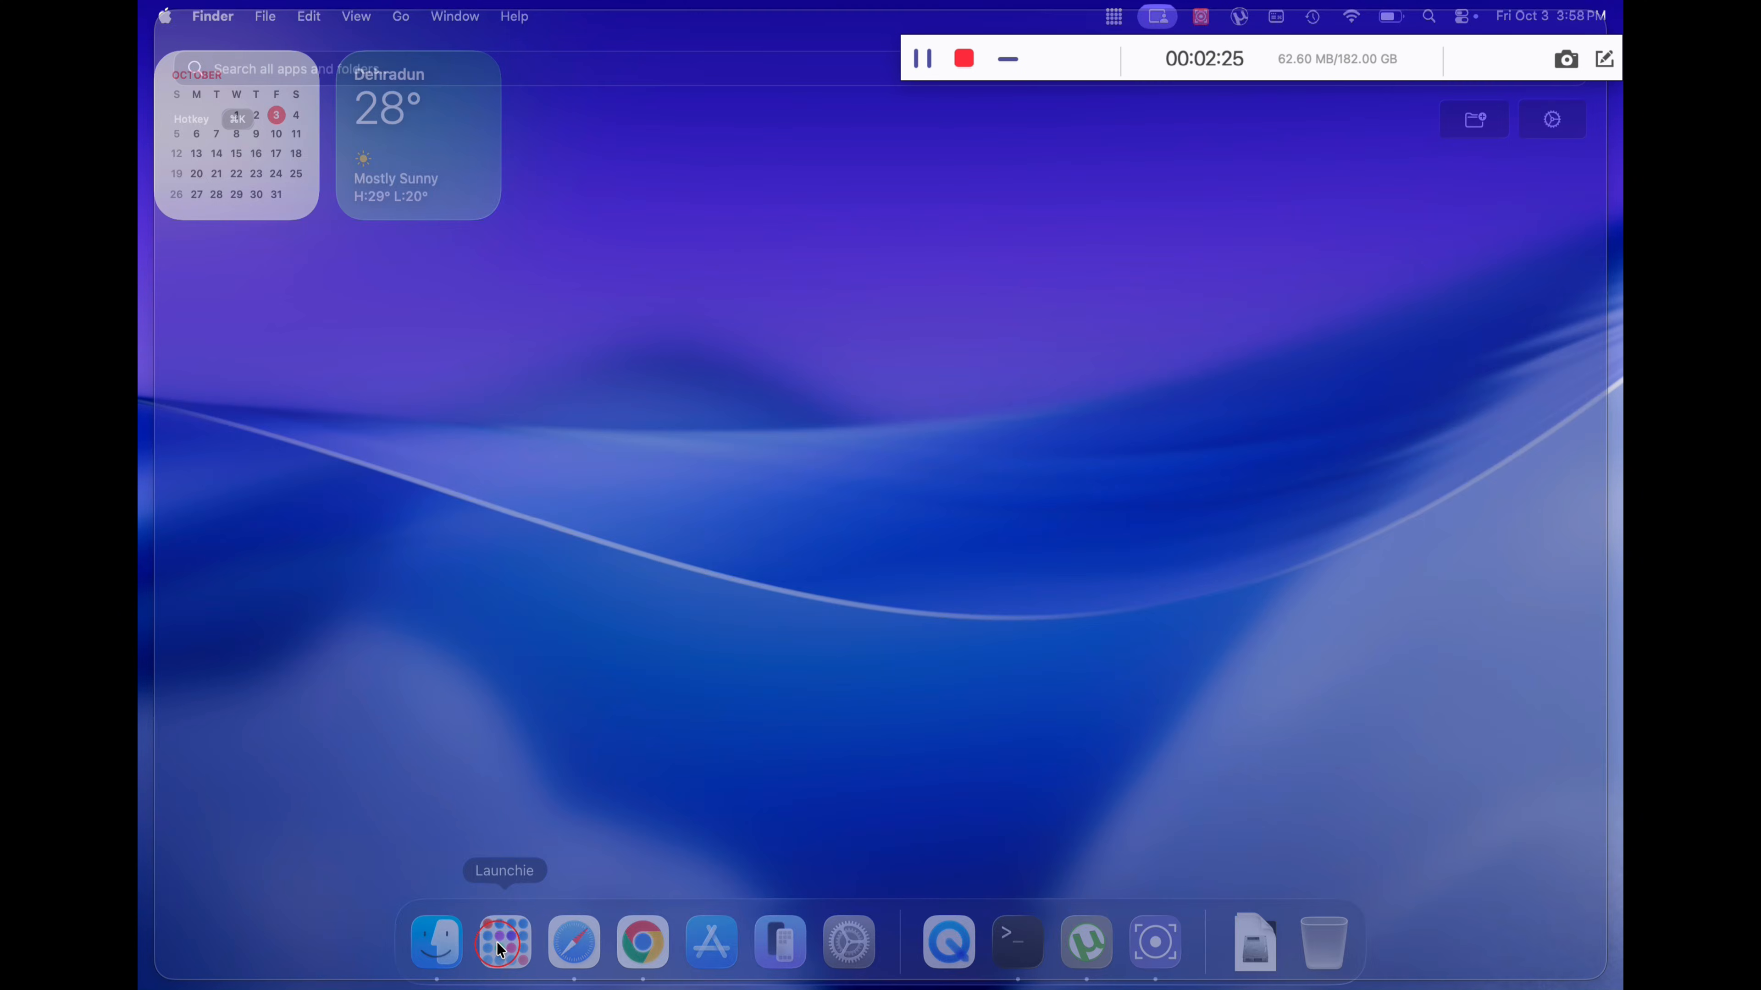
Show Launchie's fullscreen grid and filter it by 'ut', then by 'ter' for Terminal and TeraBox.
left_click(503, 940)
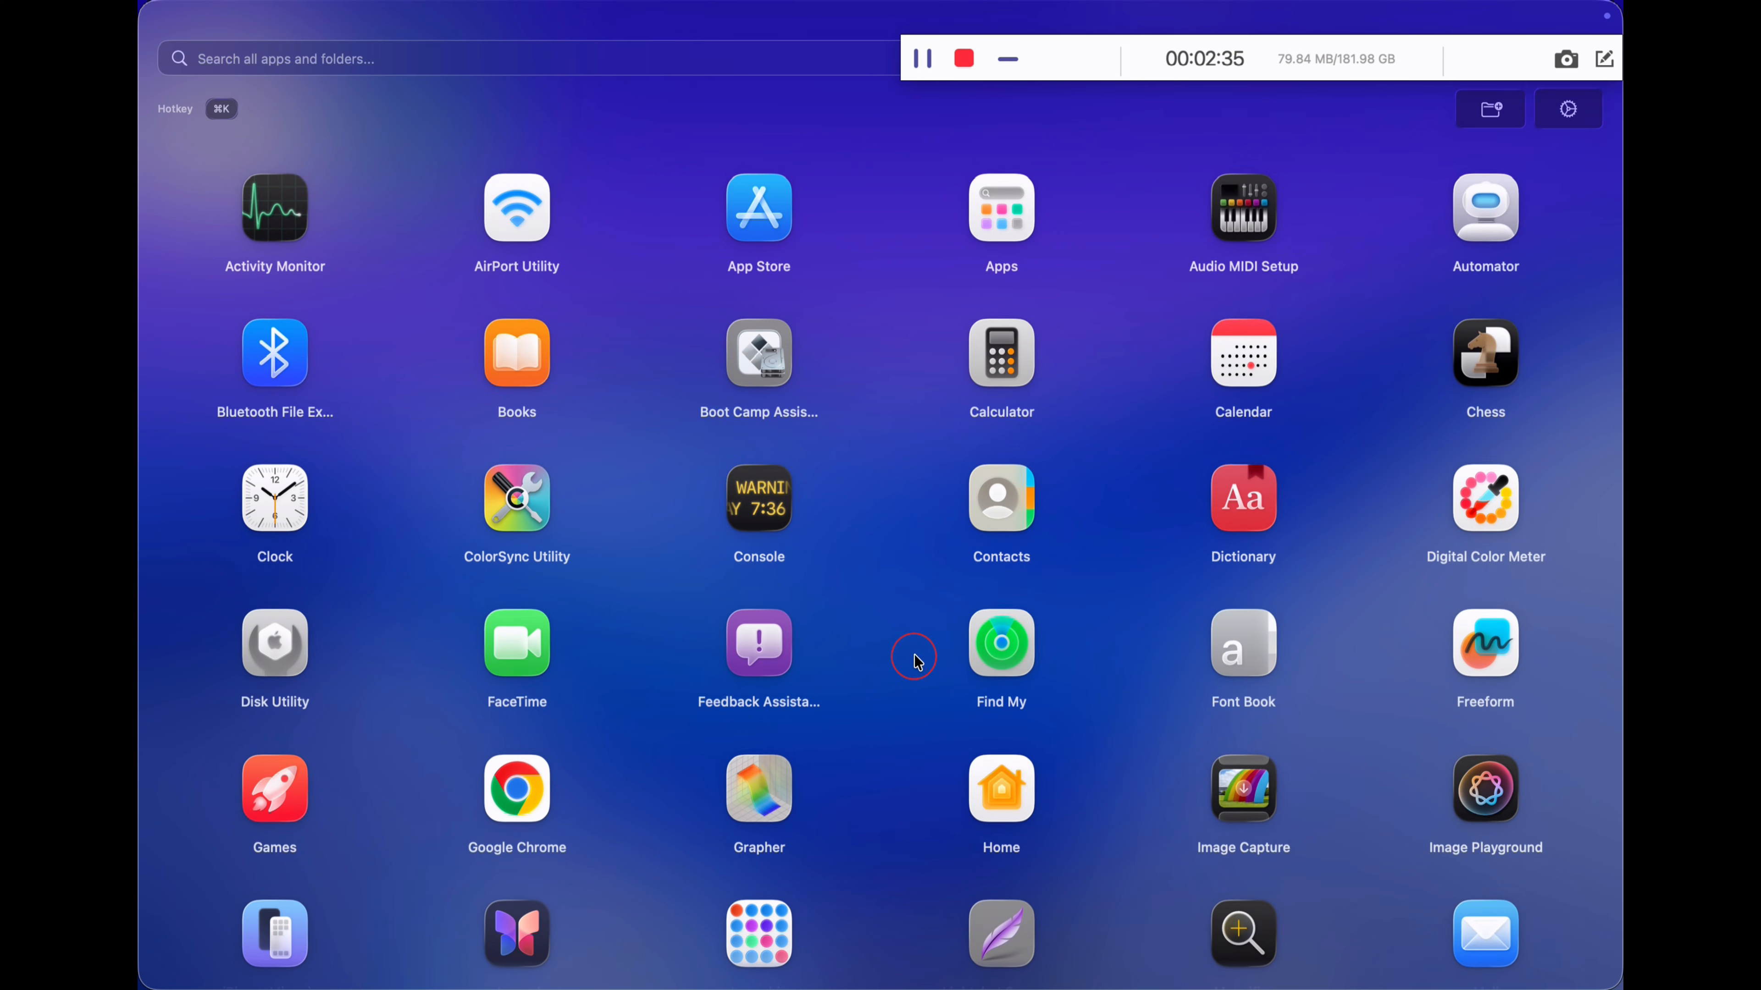
mouse_move(630, 45)
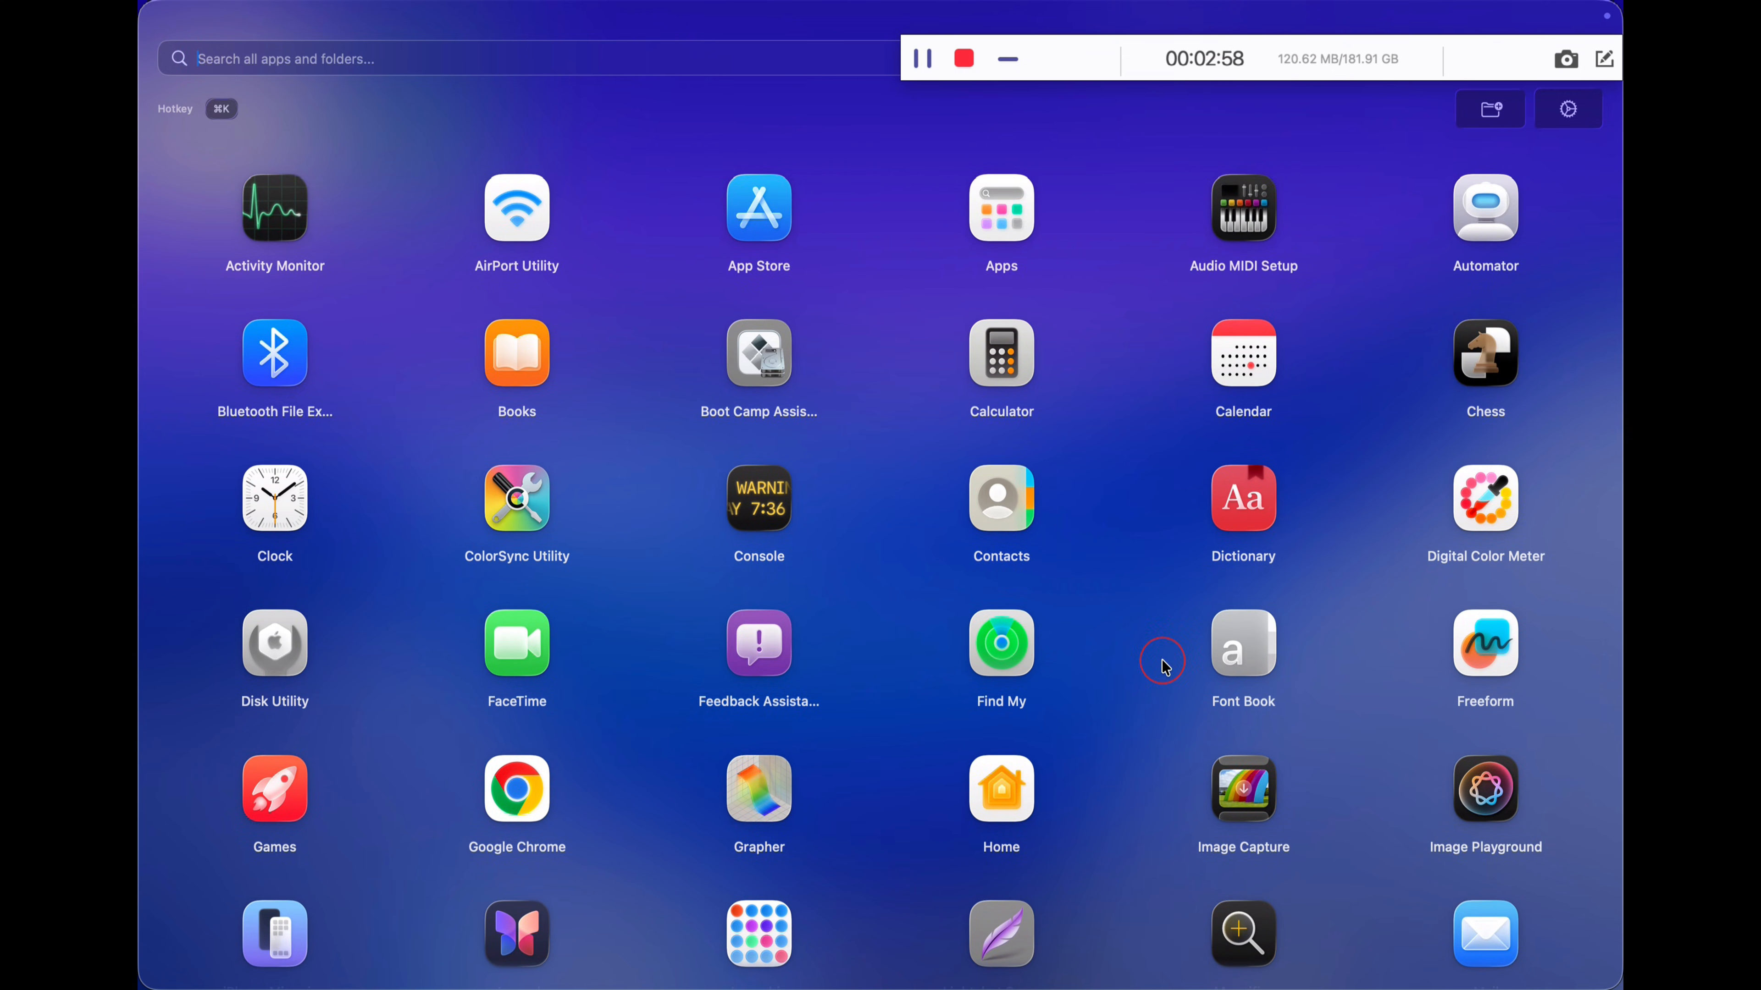
type("ut")
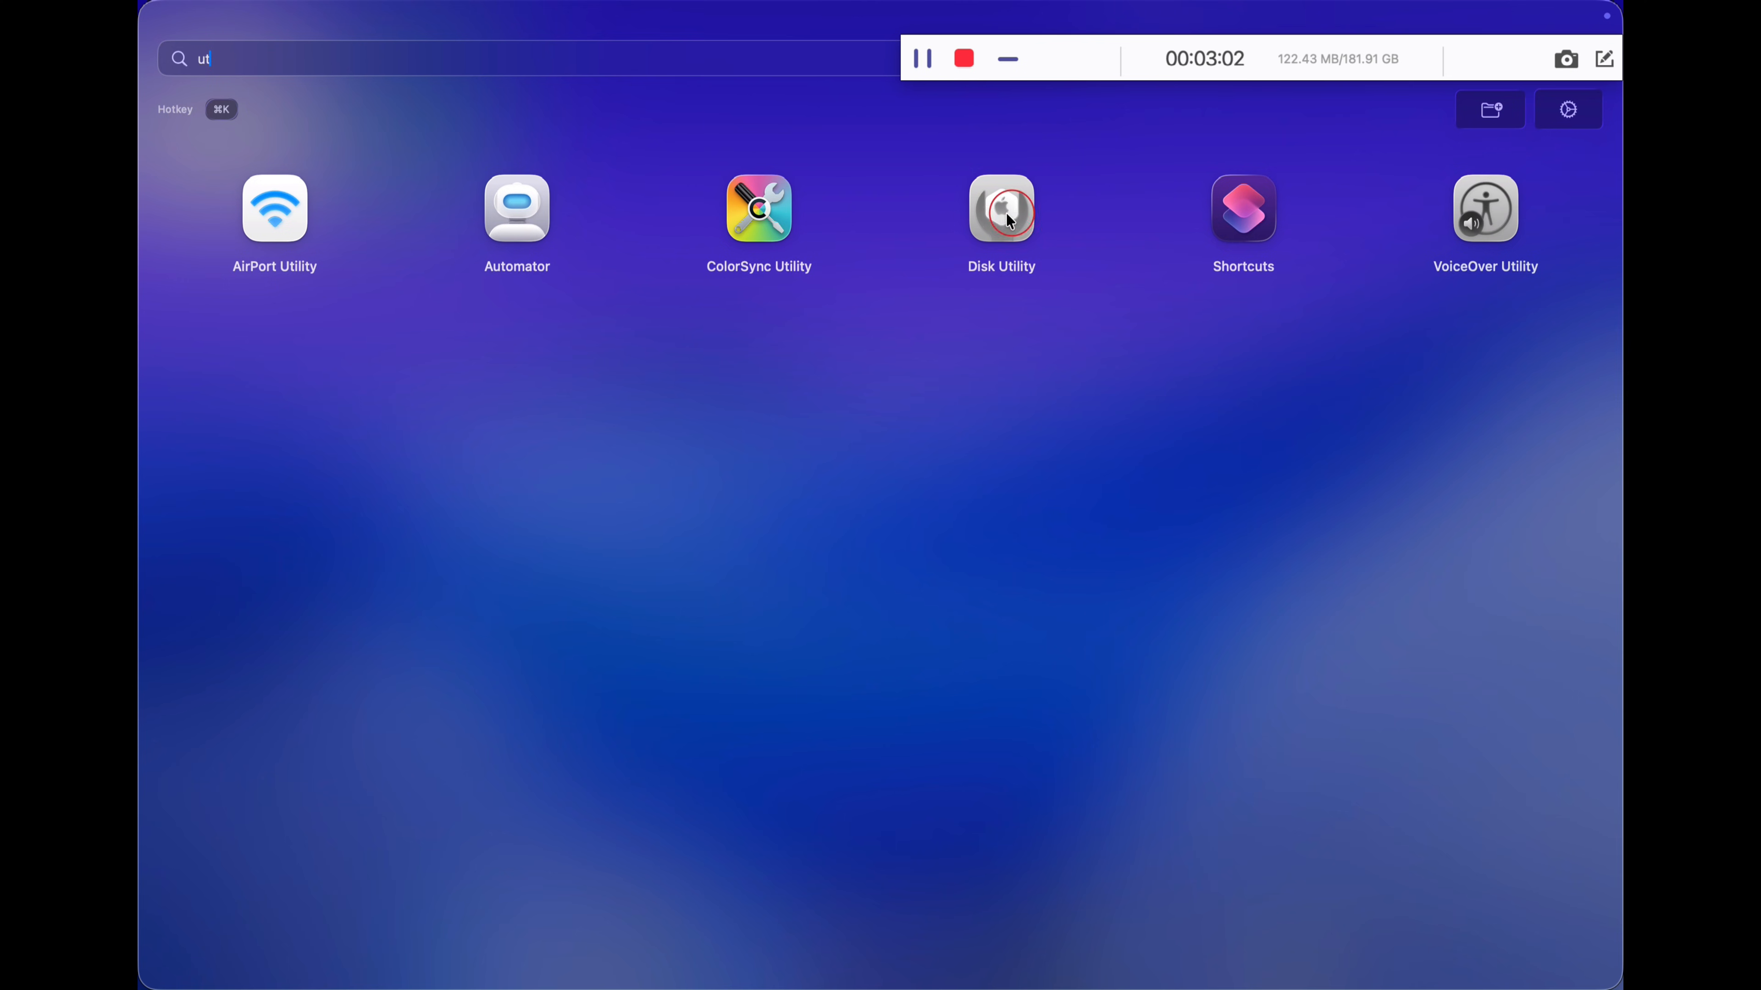
mouse_move(532, 619)
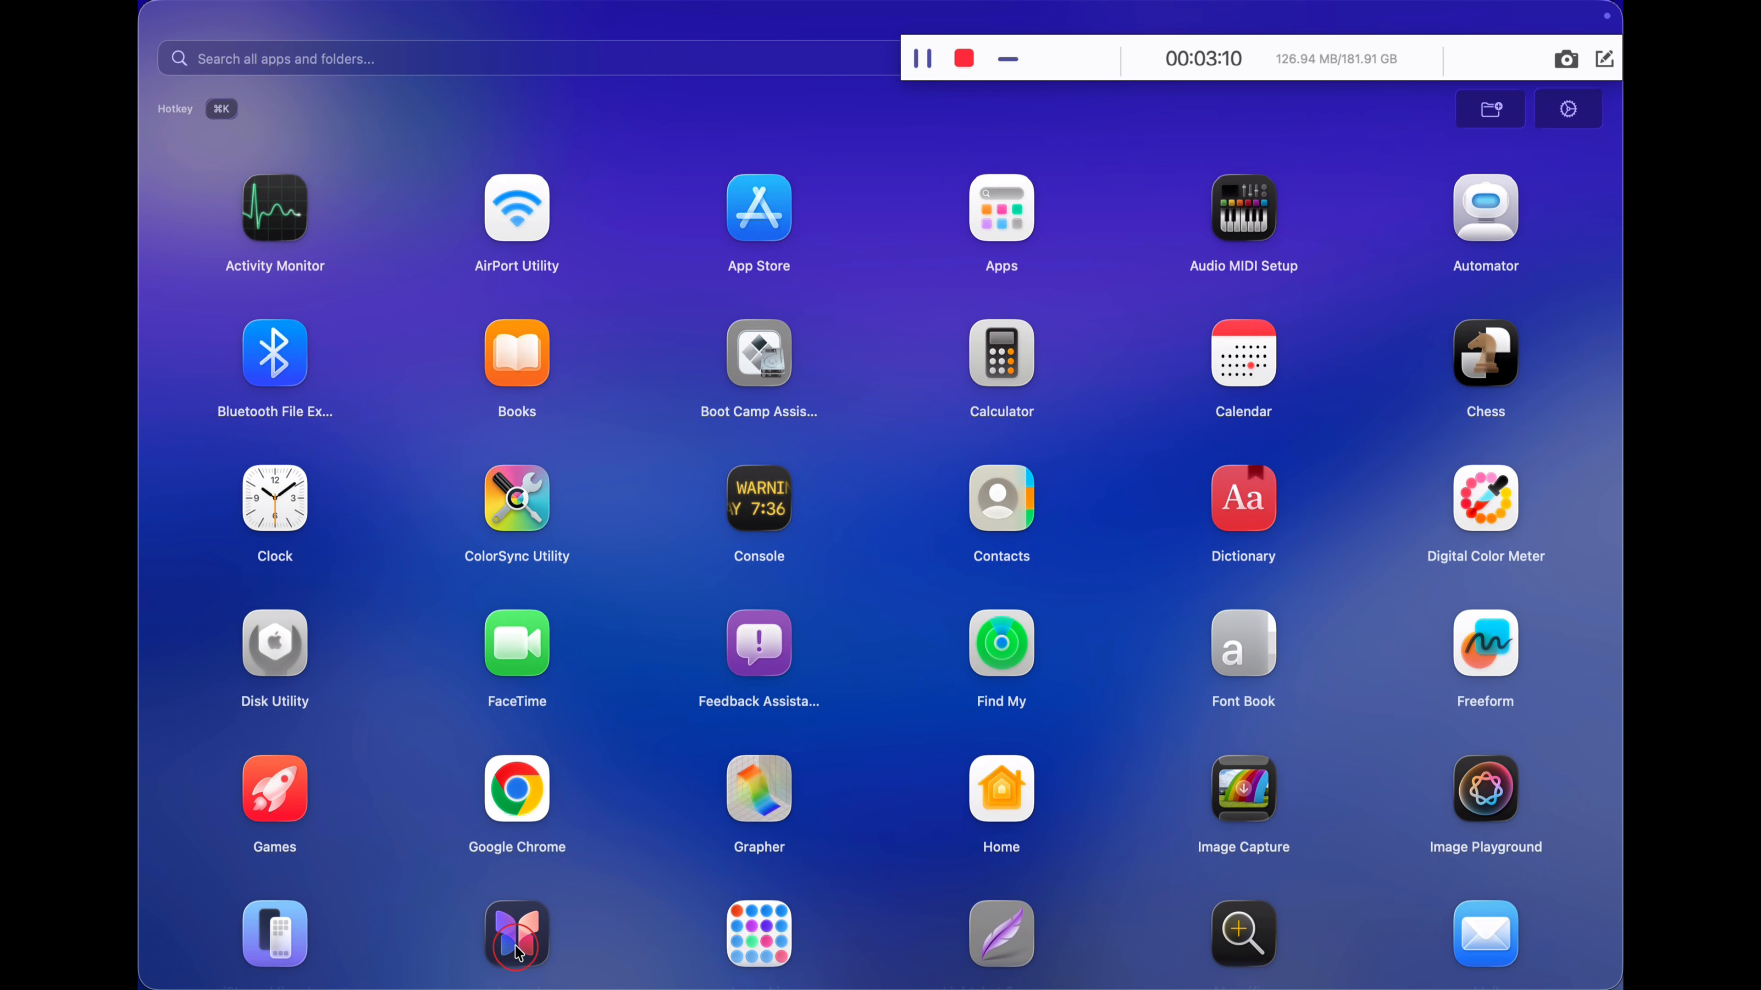
mouse_move(794, 59)
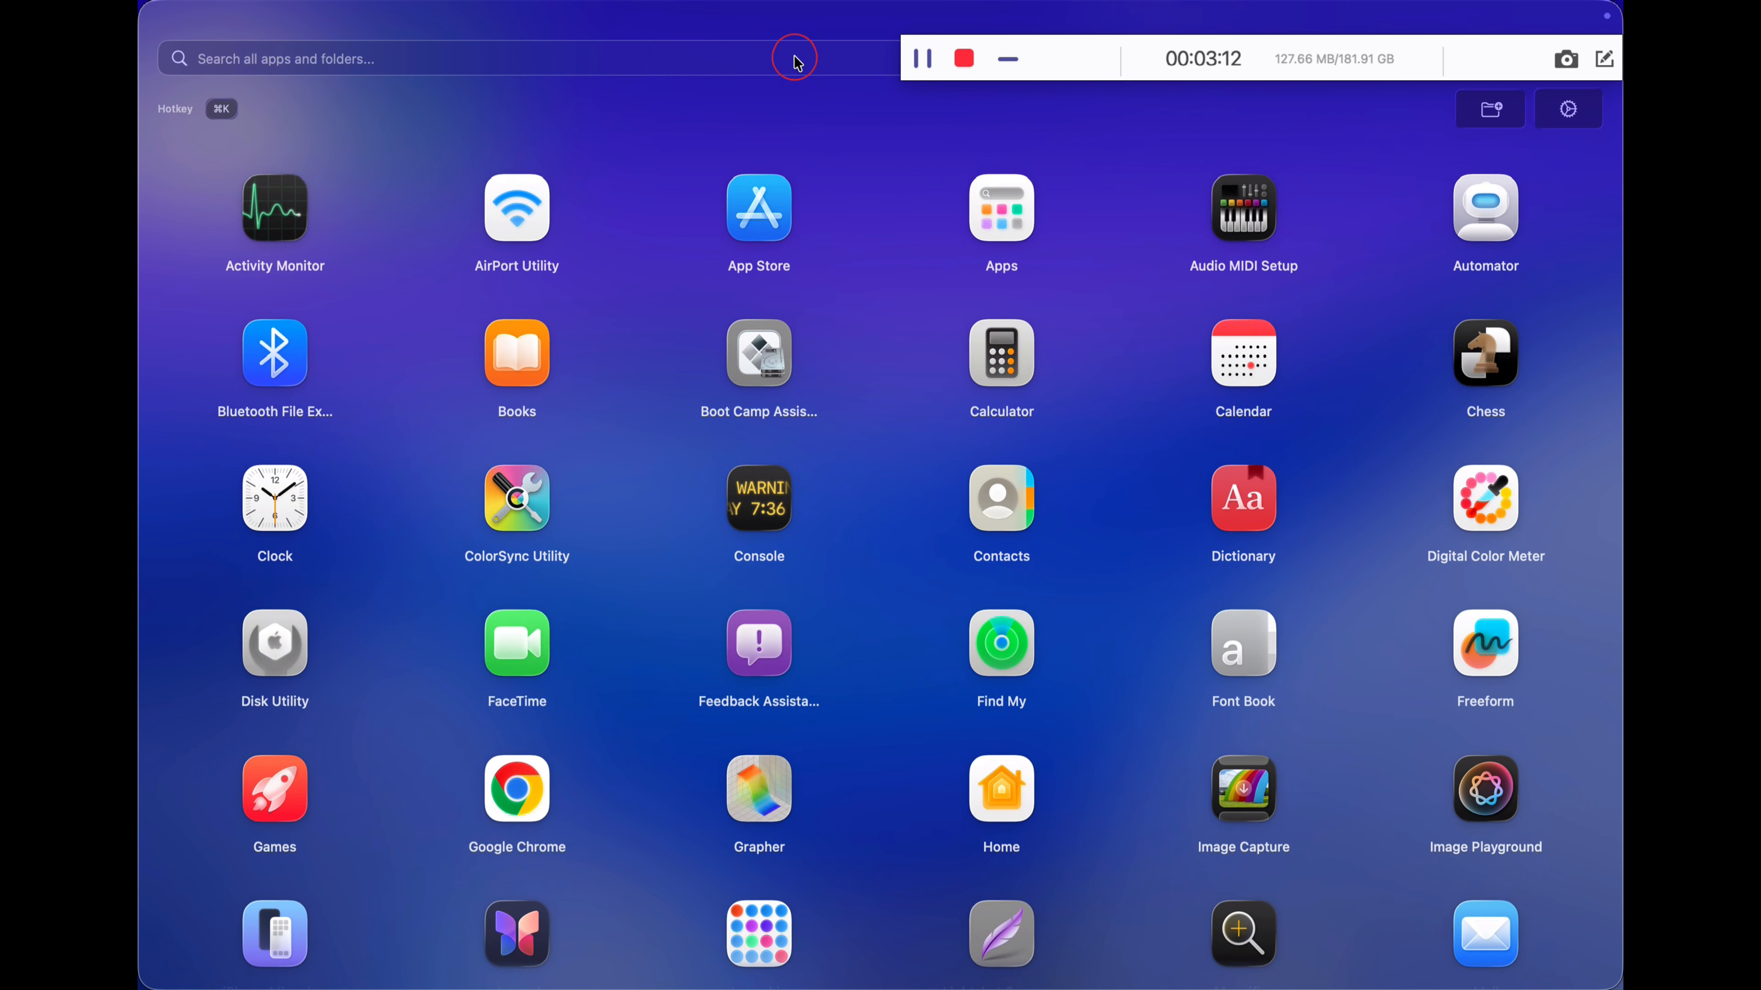
type("ter")
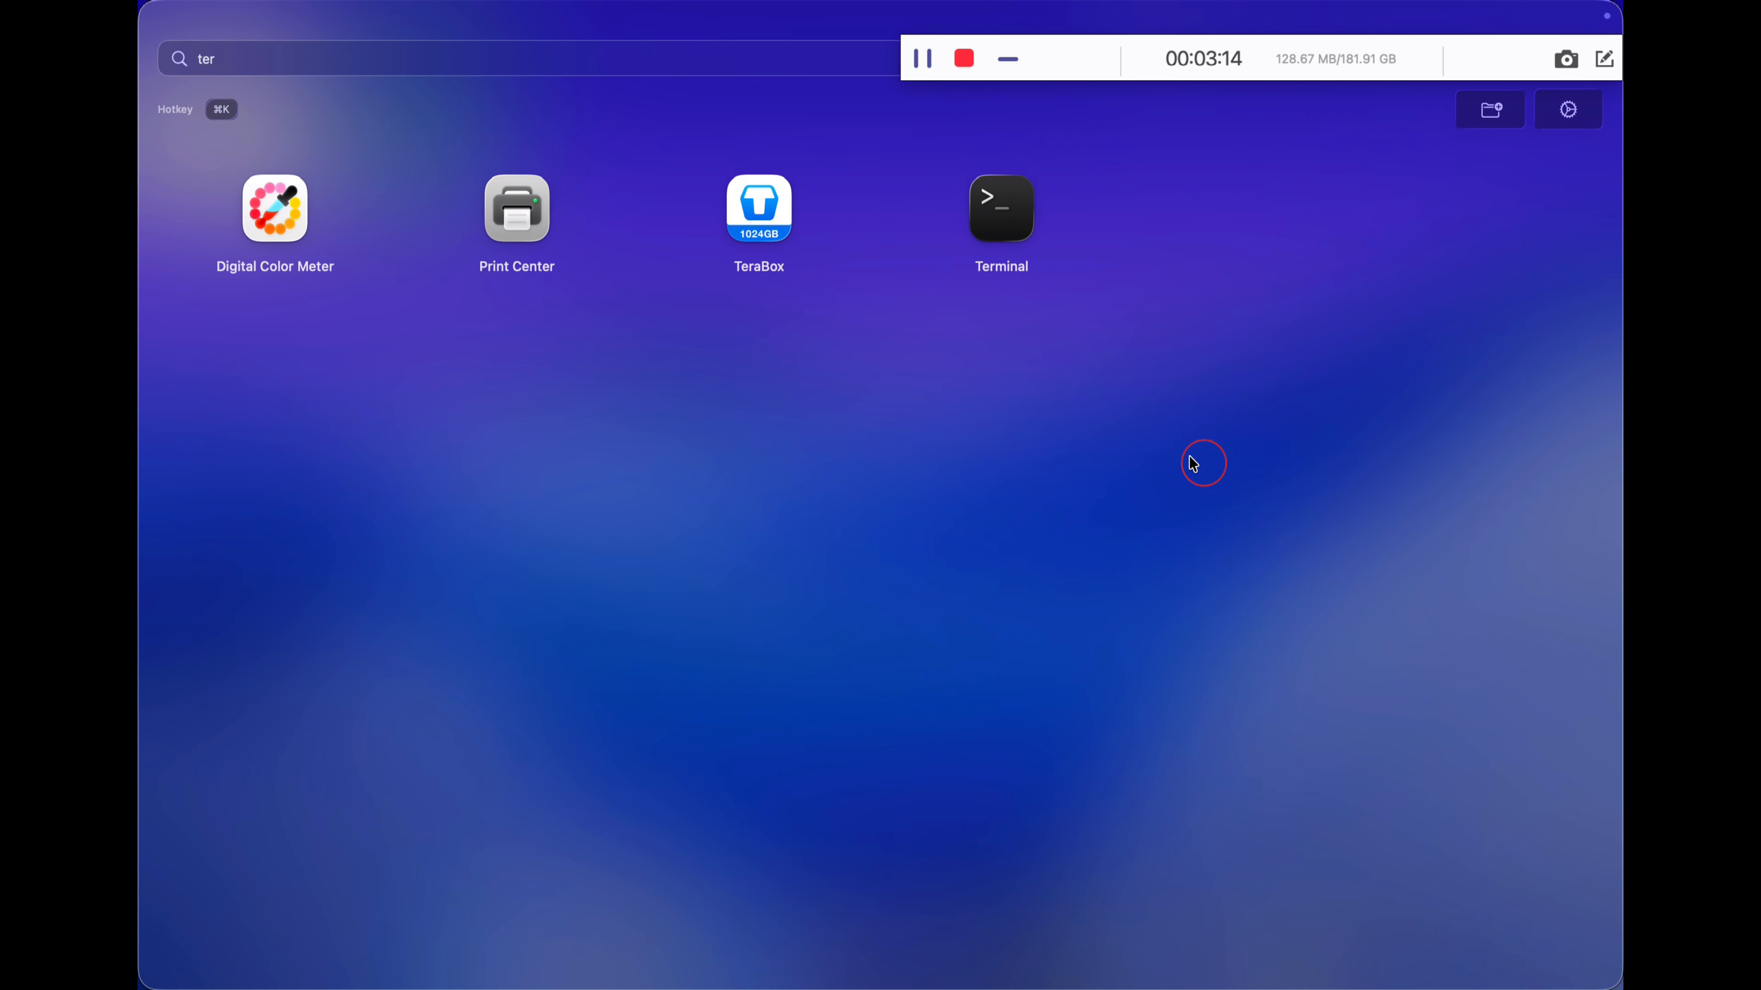